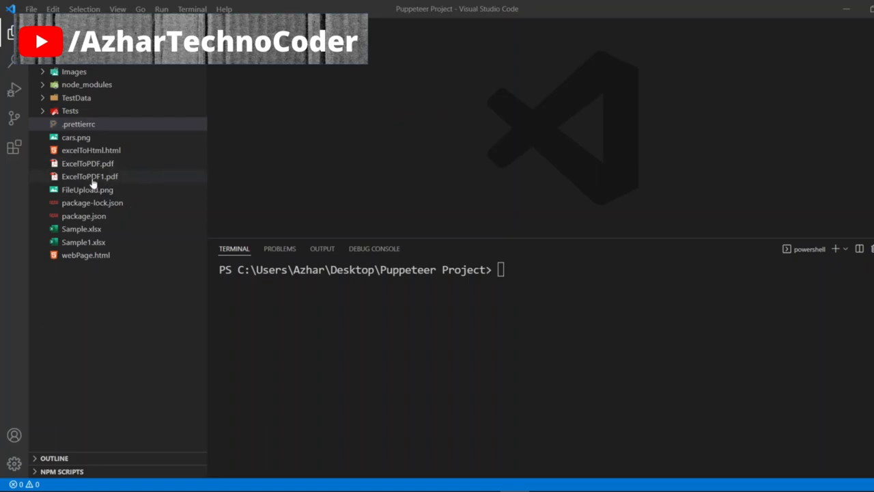
mouse_move(87, 190)
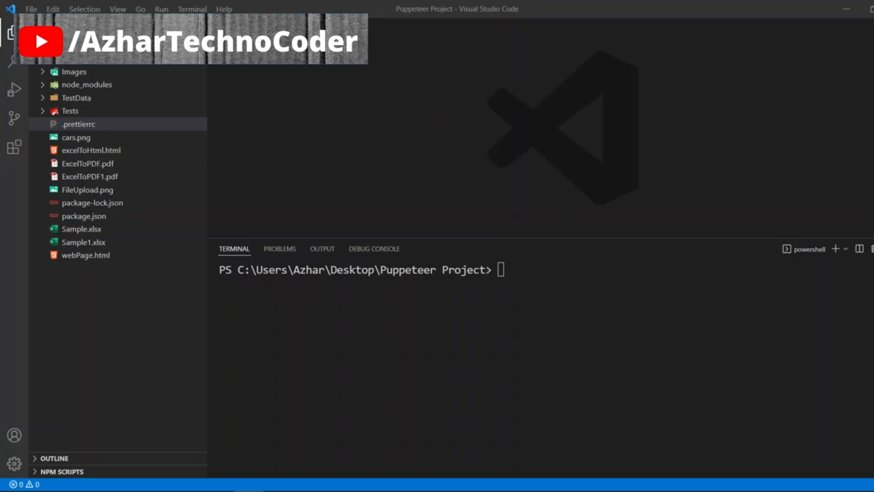
double_click(87, 189)
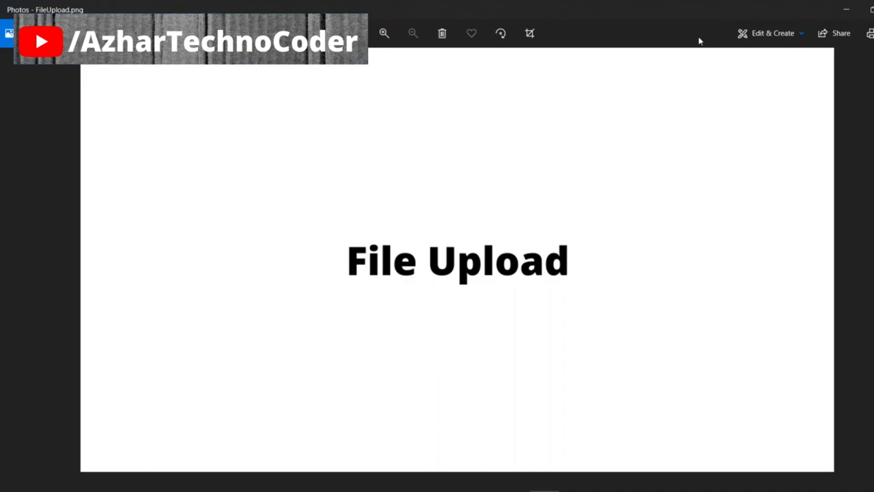
mouse_move(577, 224)
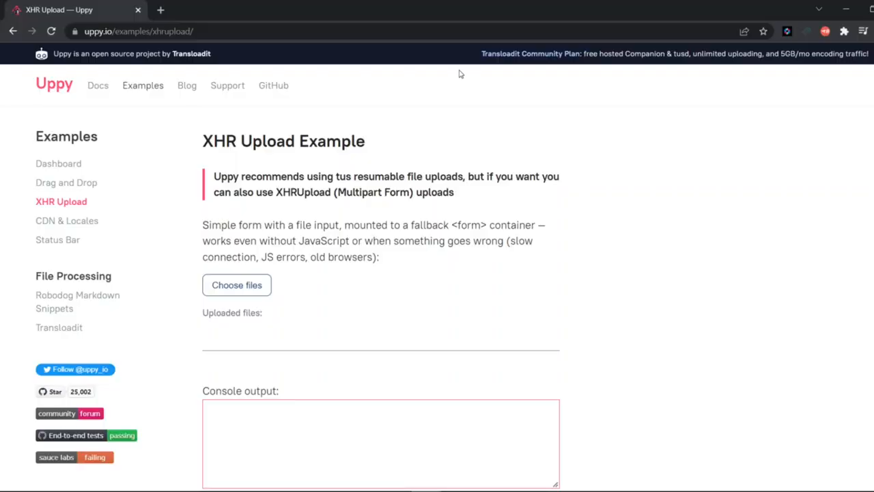
mouse_move(221, 263)
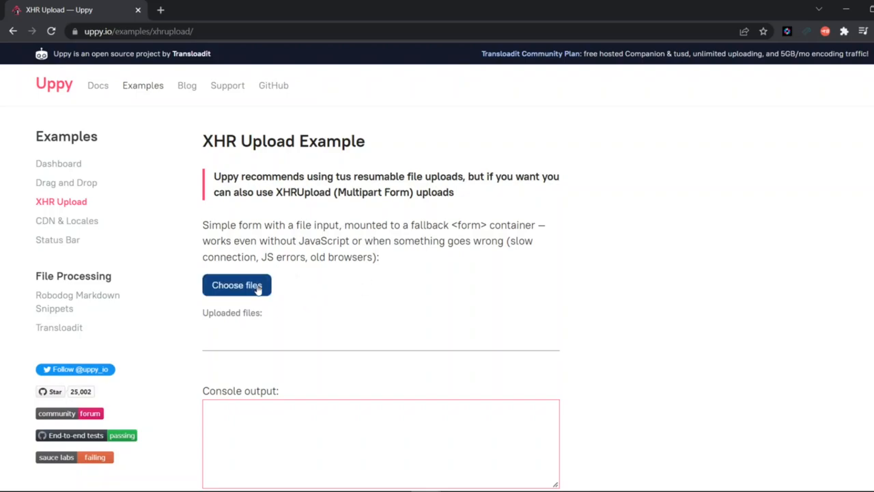
left_click(237, 285)
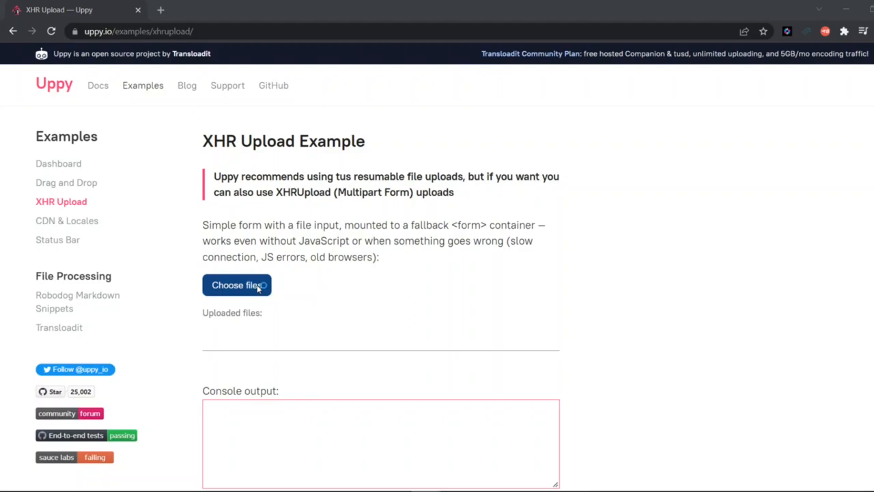
left_click(236, 285)
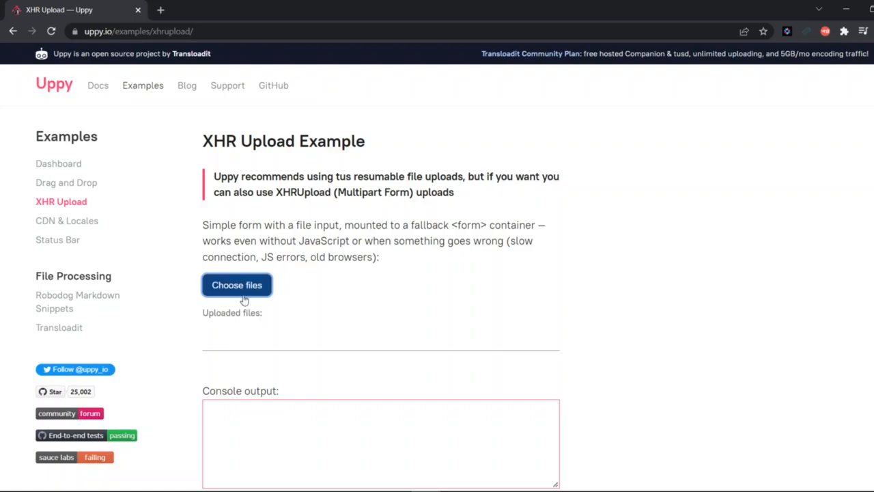
mouse_move(243, 293)
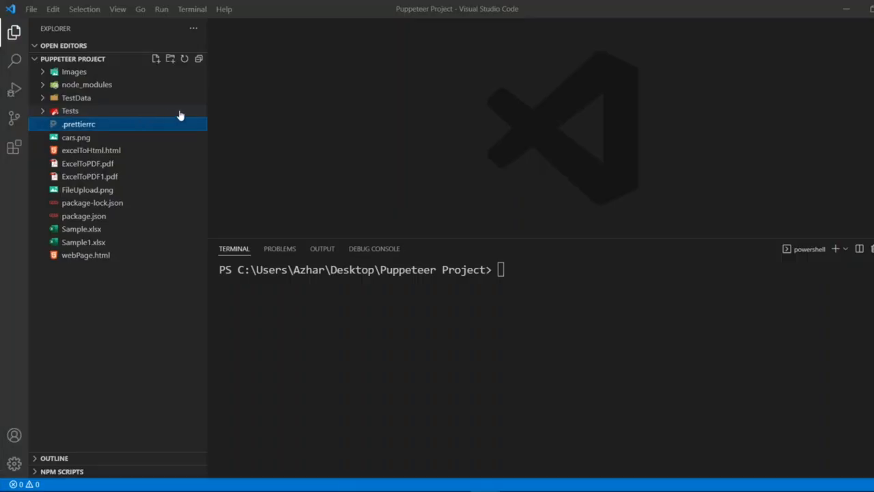
left_click(69, 111)
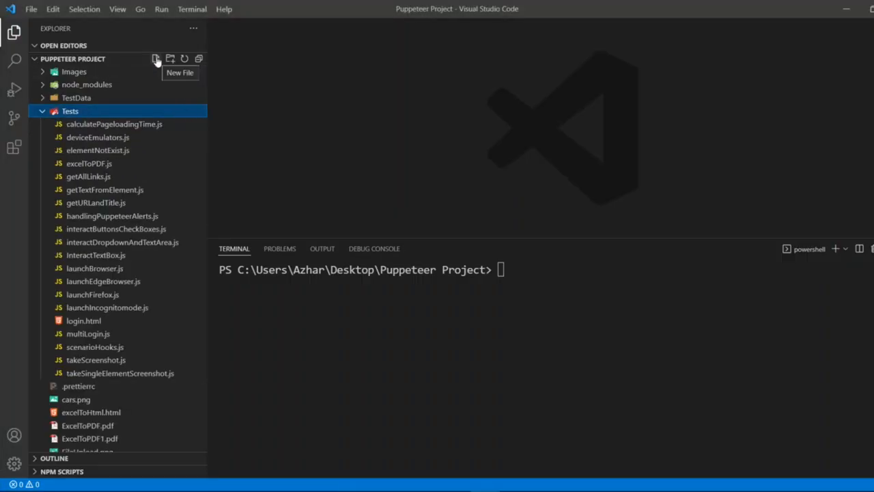
left_click(155, 59)
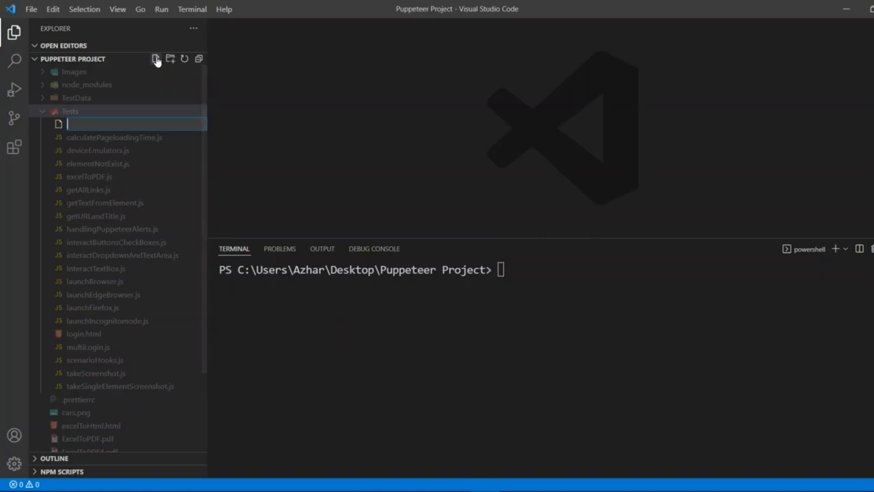
type("fileUpload.js")
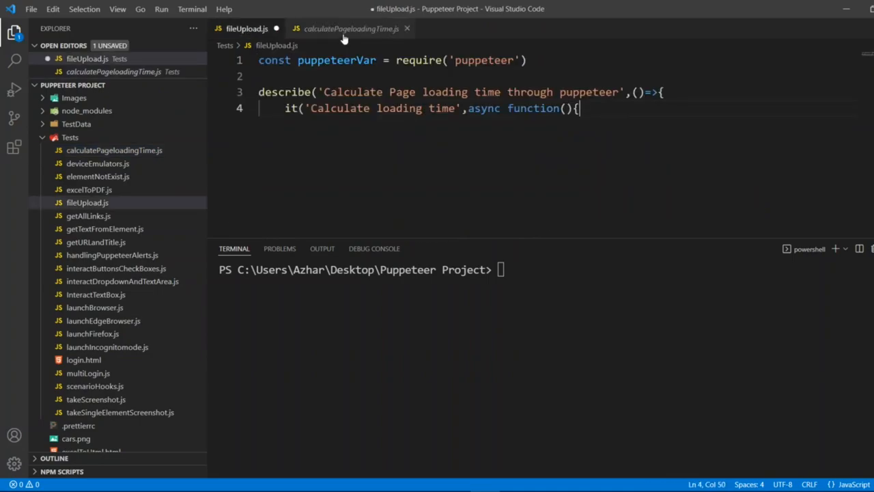
left_click(350, 29)
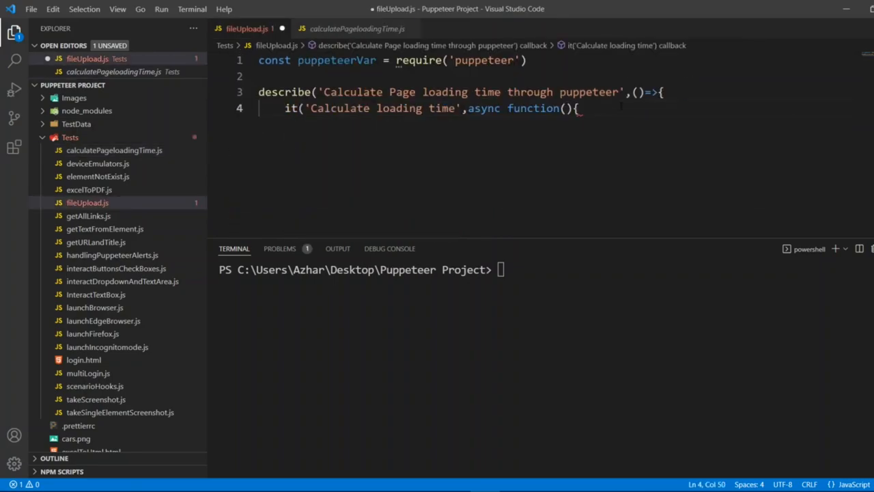
type("})")
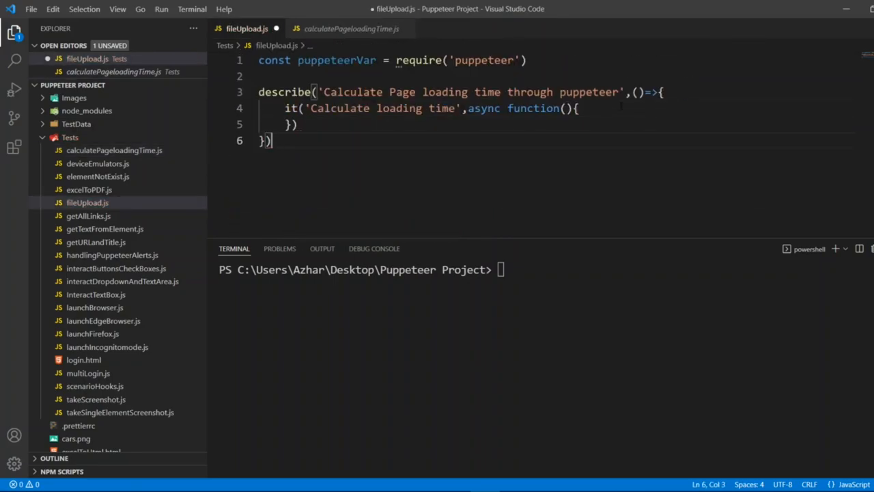
key("ctrl+s")
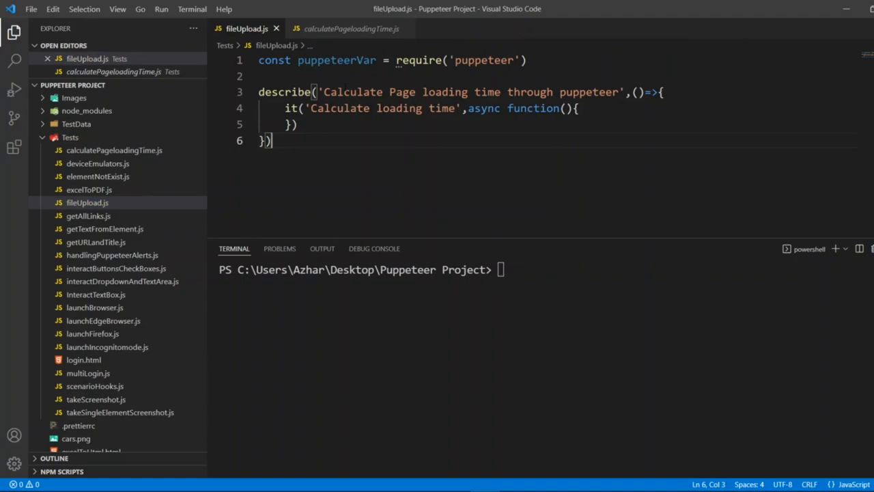
left_click_drag(325, 93, 505, 93)
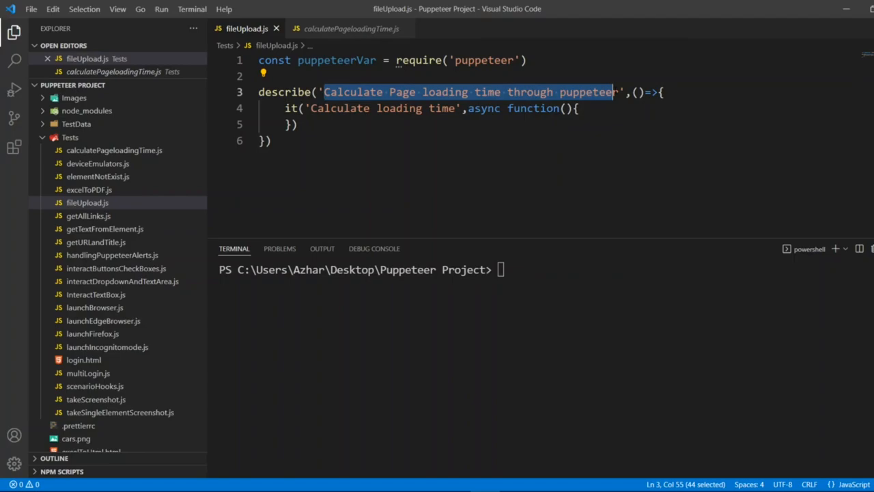
key("Delete")
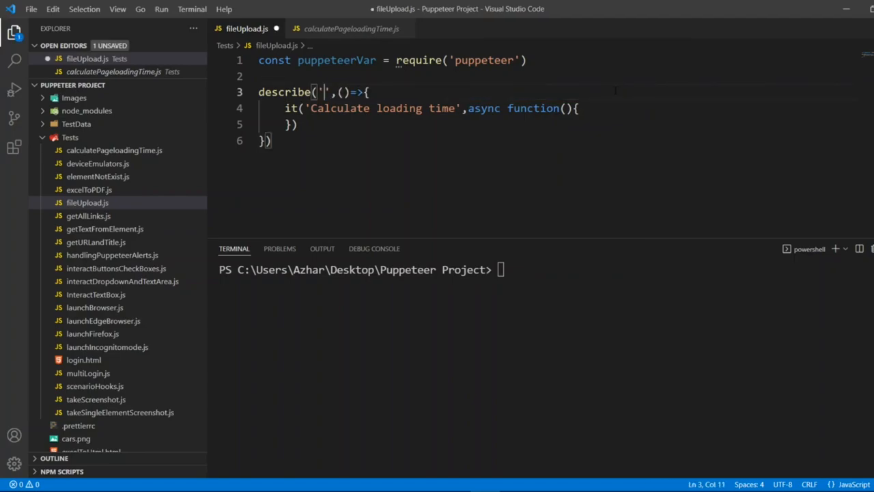
type("File Upload in Puppeteer")
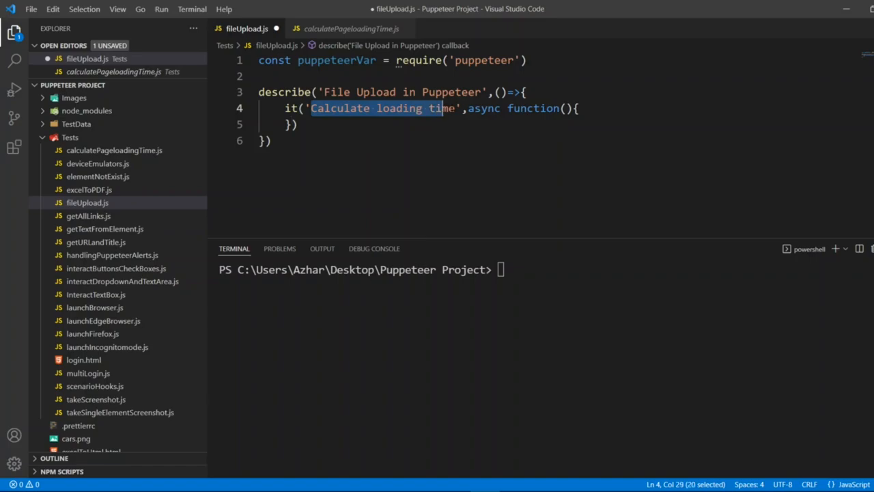
type("Tes")
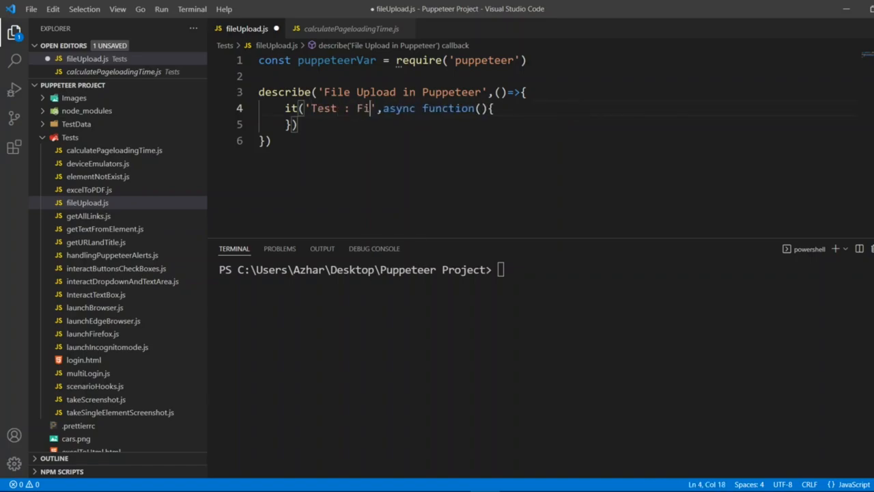
type("le upload in")
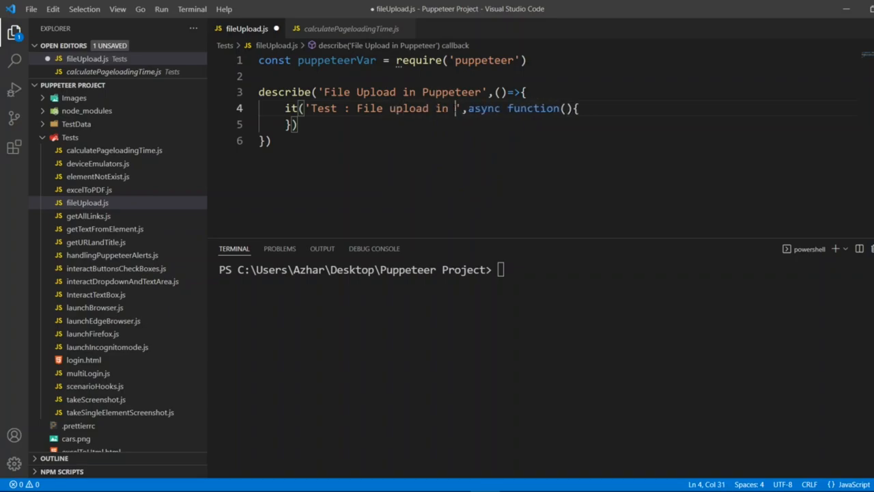
type("Puppeteer")
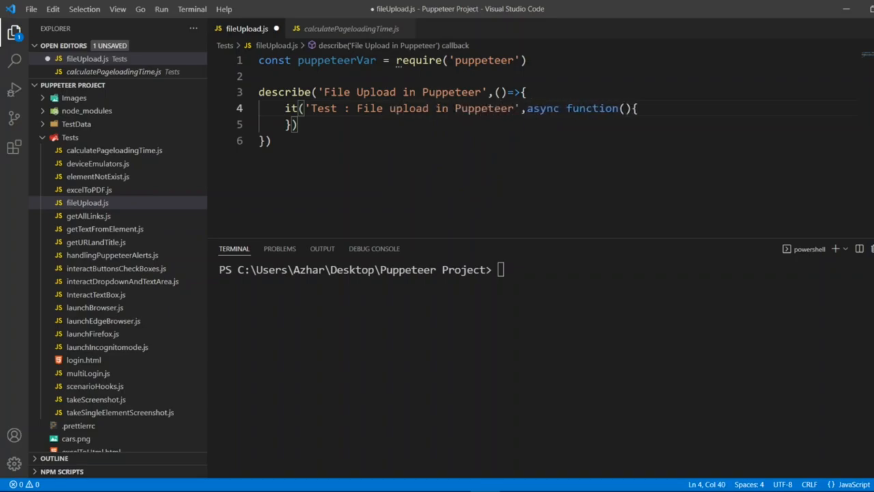
left_click(635, 108)
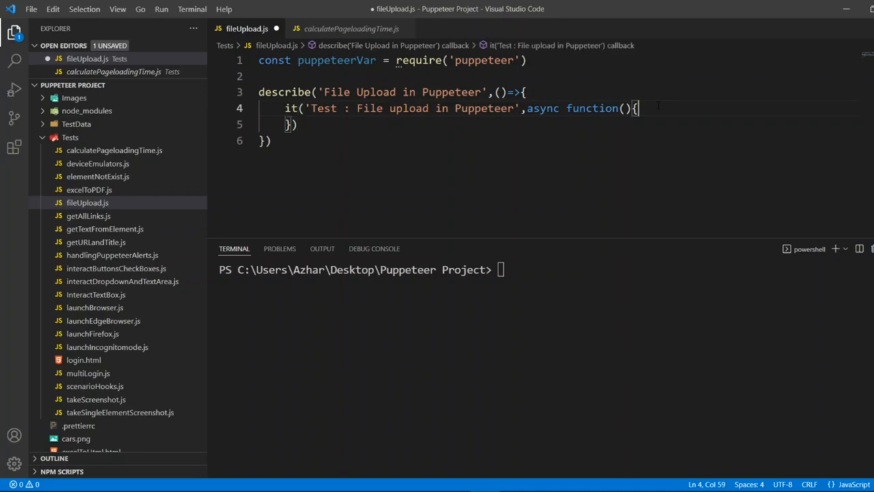
key("Enter")
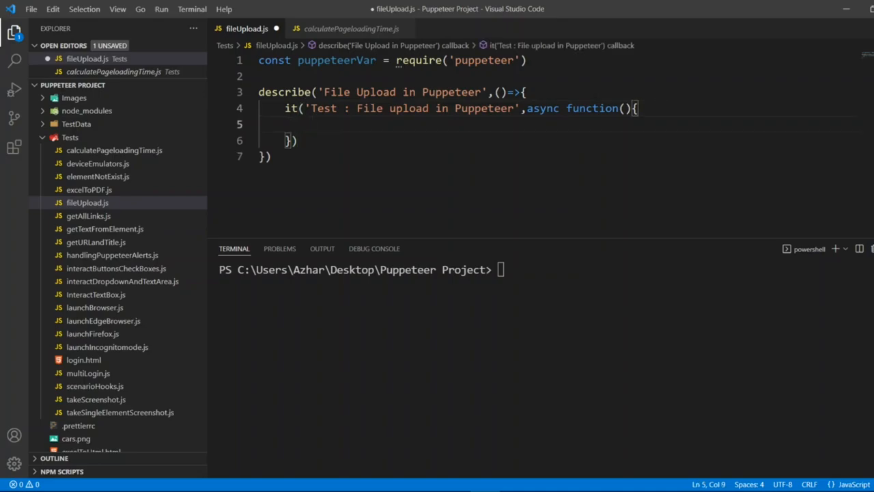
left_click(349, 28)
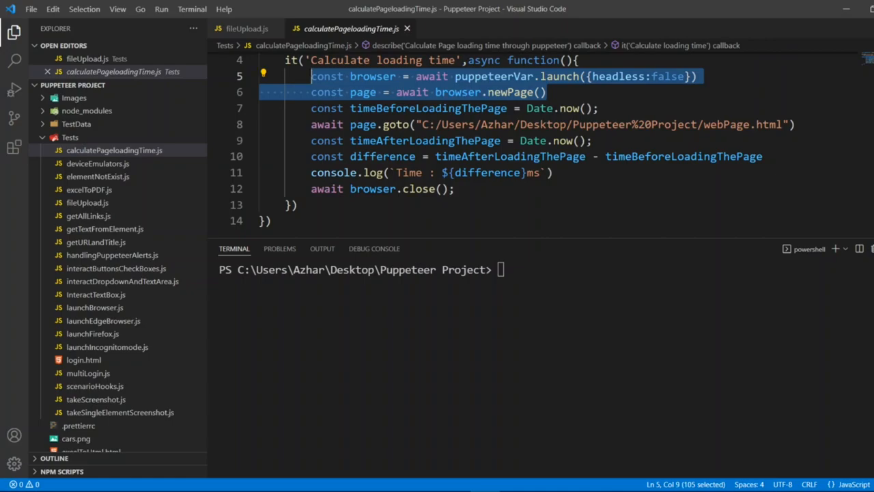
mouse_move(352, 29)
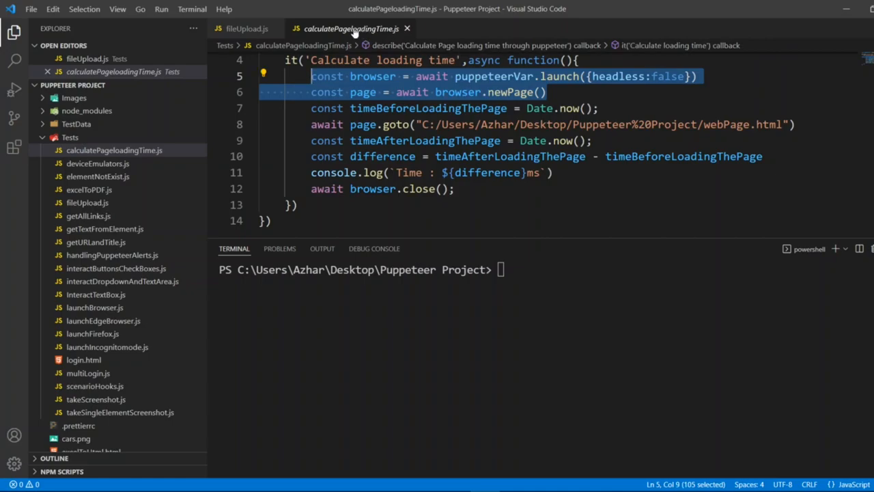
left_click(245, 29)
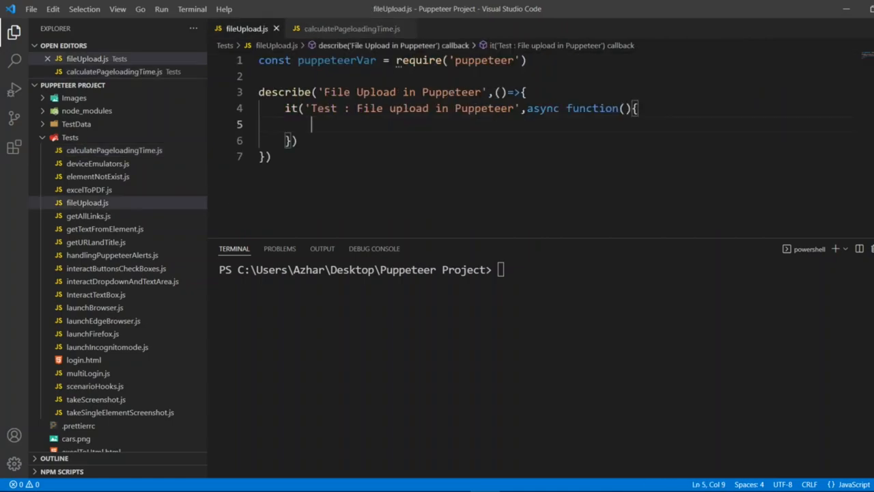
type("const browser = await puppeteerVar.launch({headless:false})")
type("const page = await browser.newPage(")
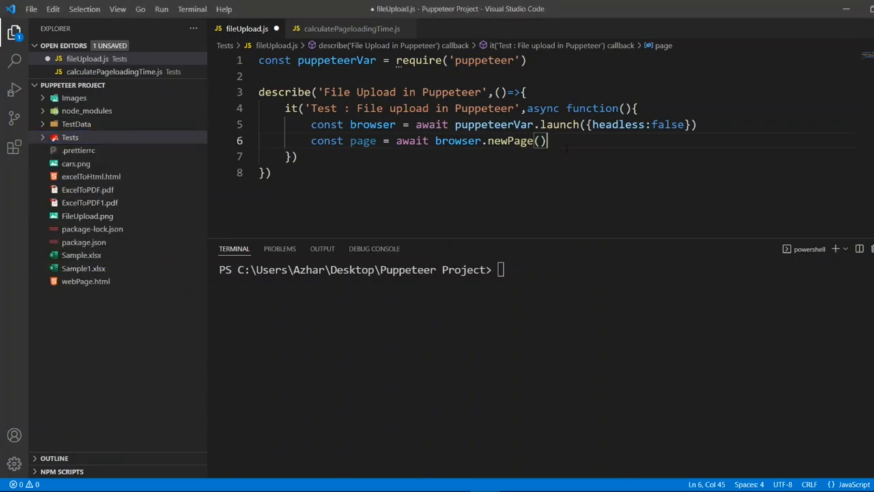
type("c")
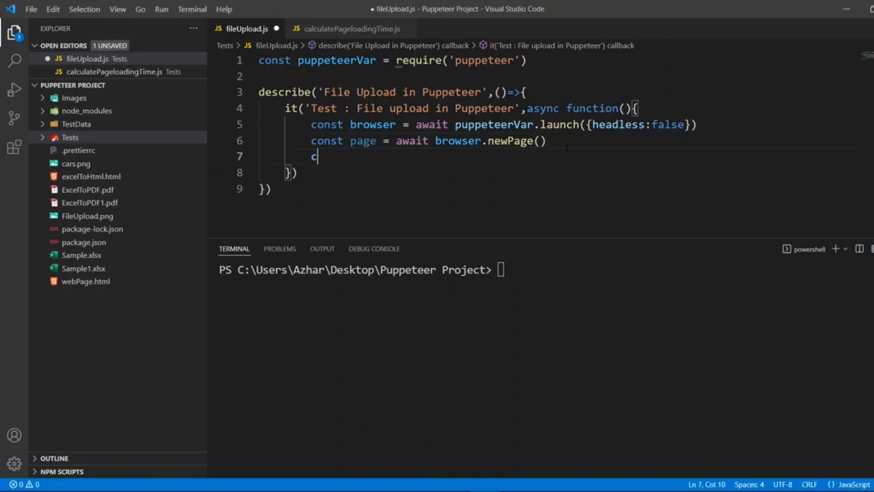
type("onst")
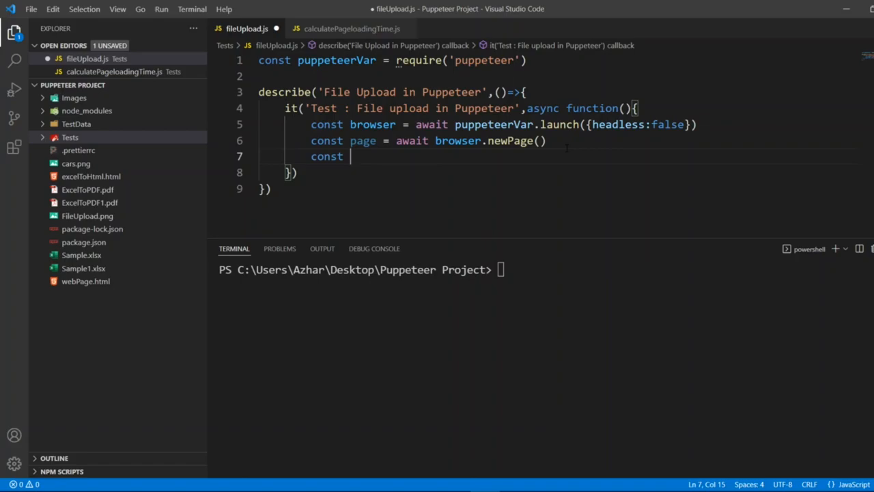
key("Backspace")
type("await page.goto(")
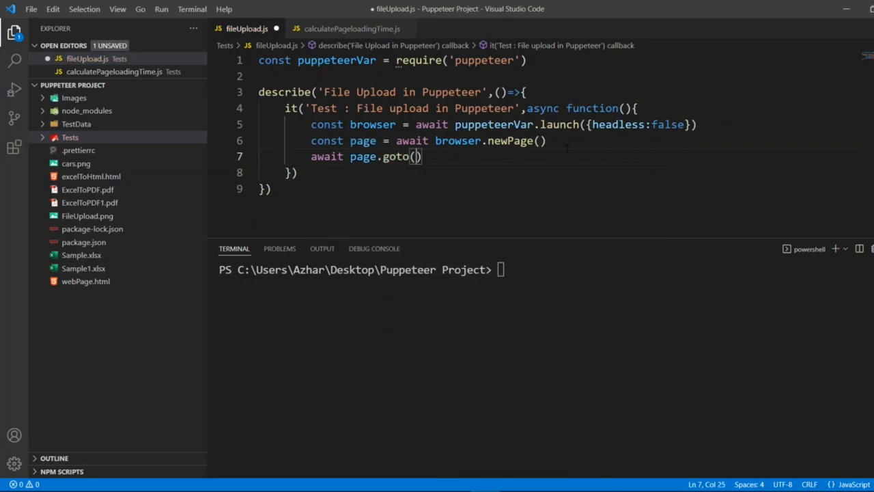
type("'")
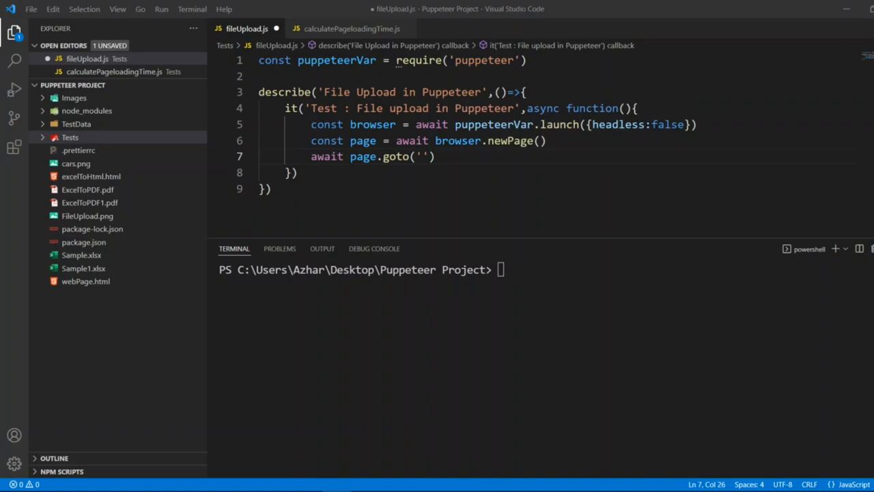
type("https://uppy.io/examples/xhrupload/")
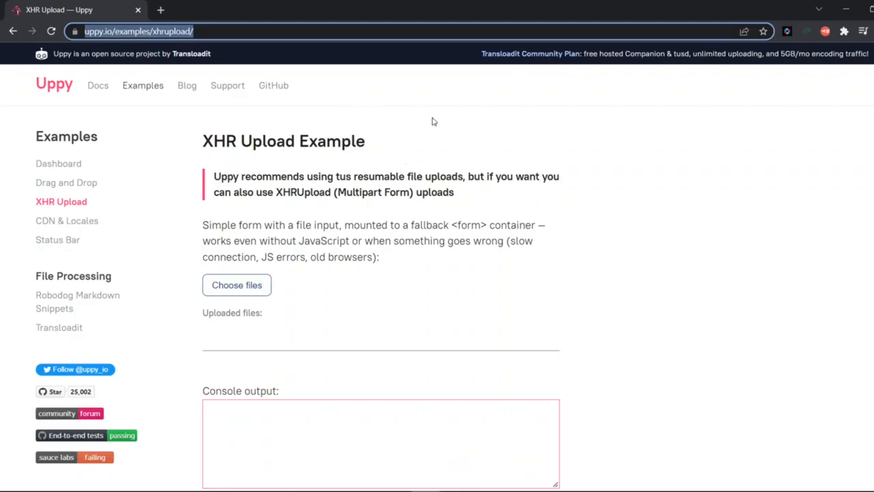
right_click(259, 292)
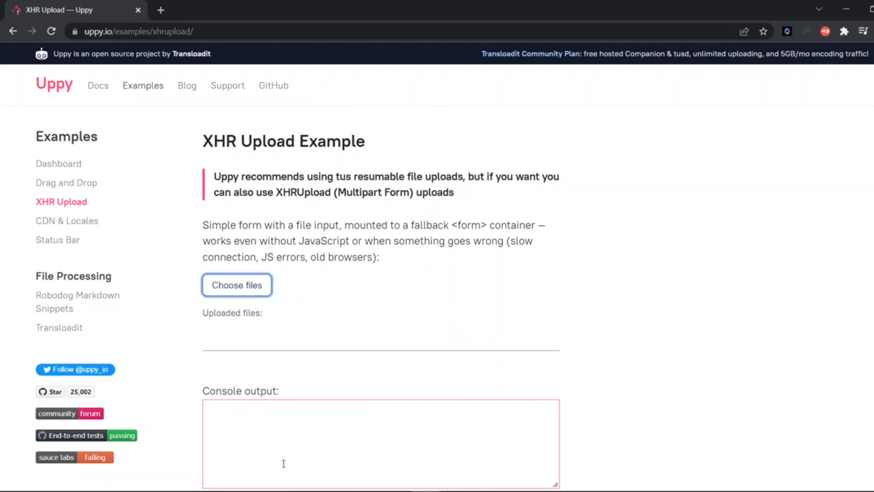
key("F12")
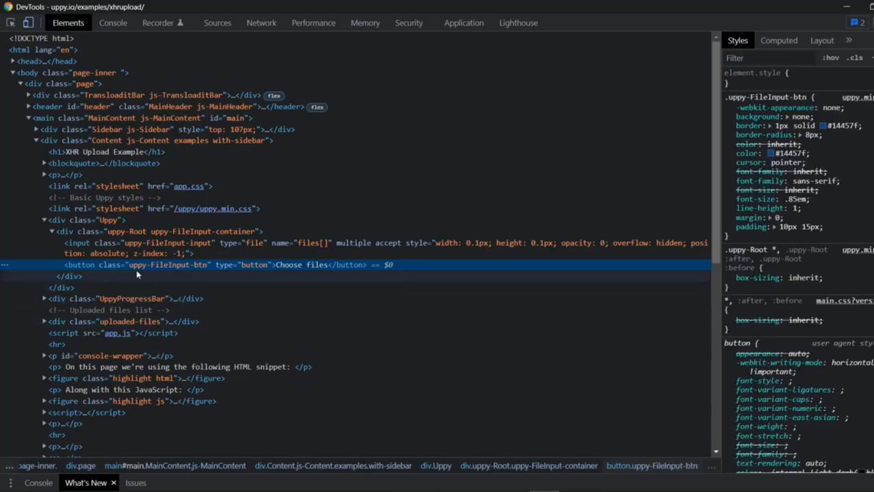
mouse_move(134, 267)
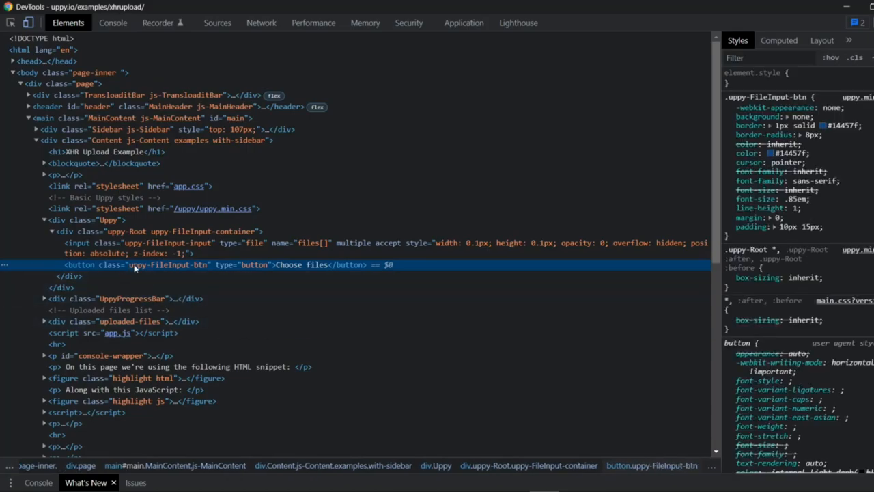
mouse_move(177, 272)
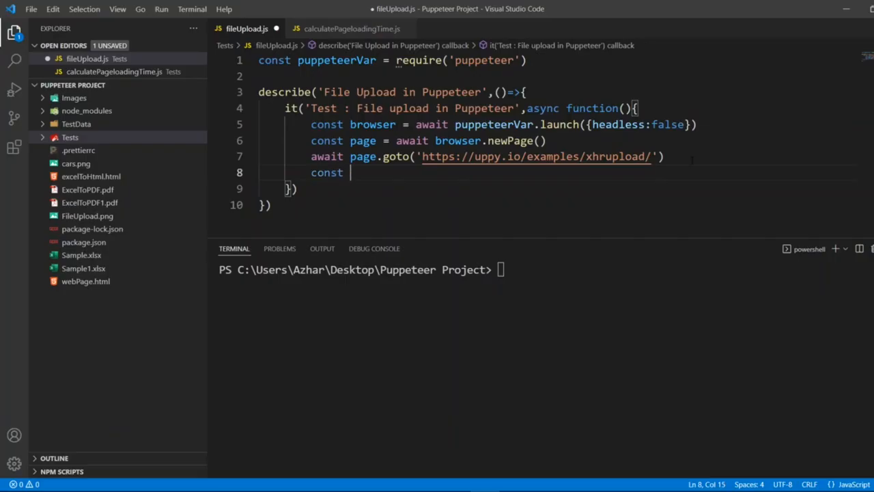
type("fie")
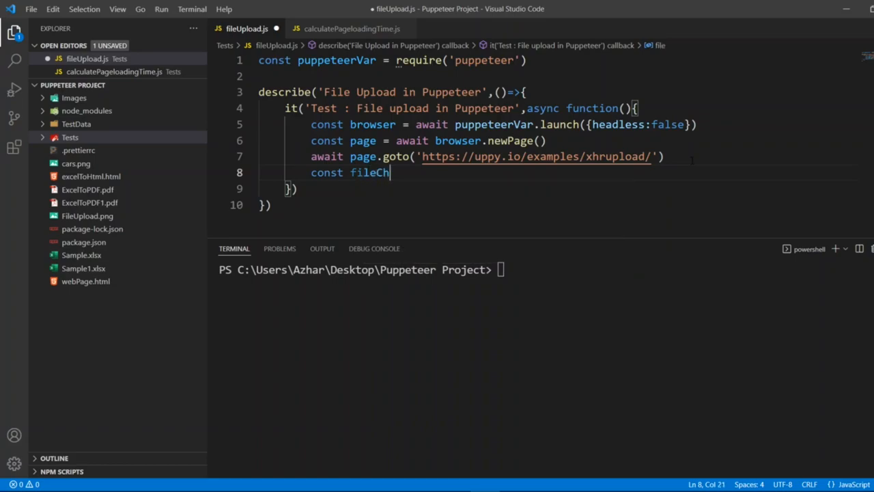
type("ooser")
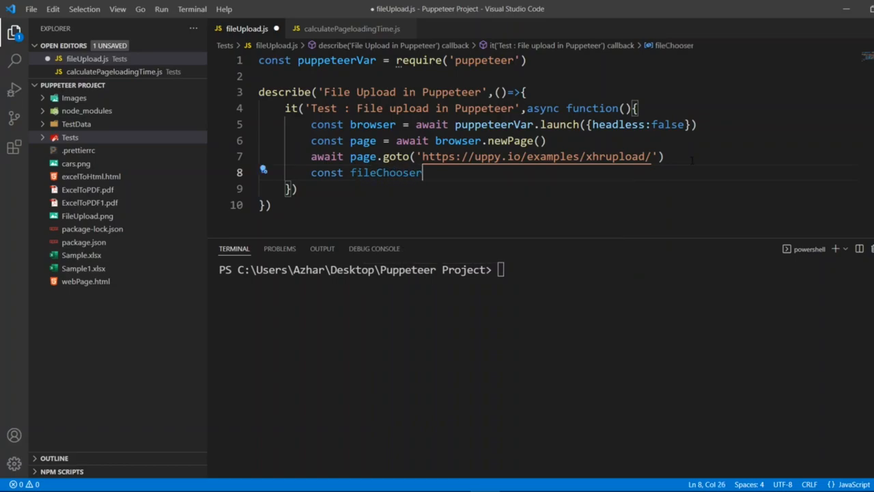
type("=")
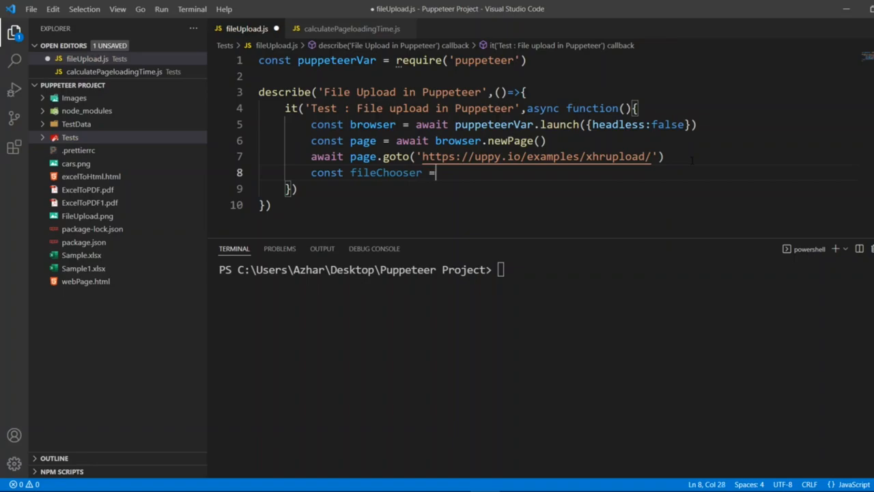
type("await")
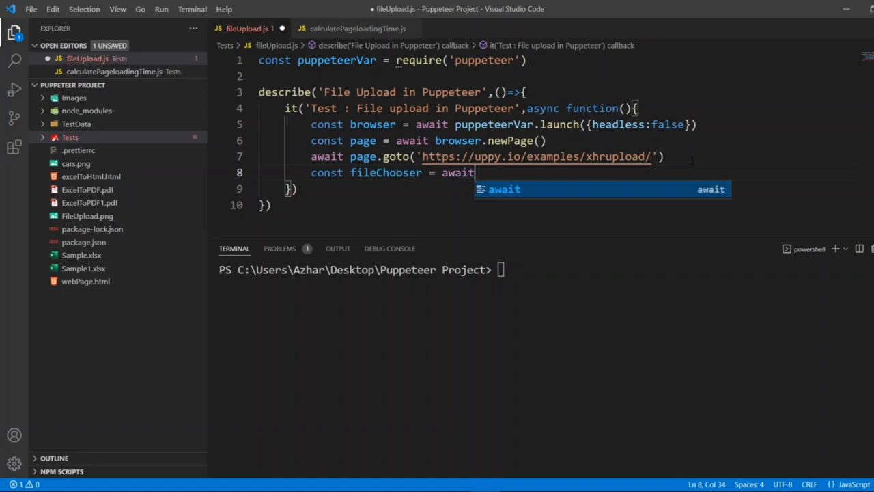
type("P")
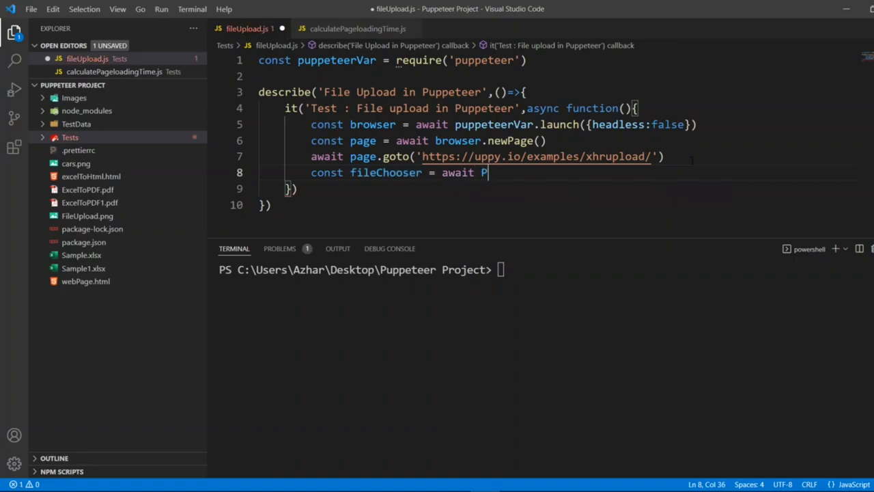
type("romise.a")
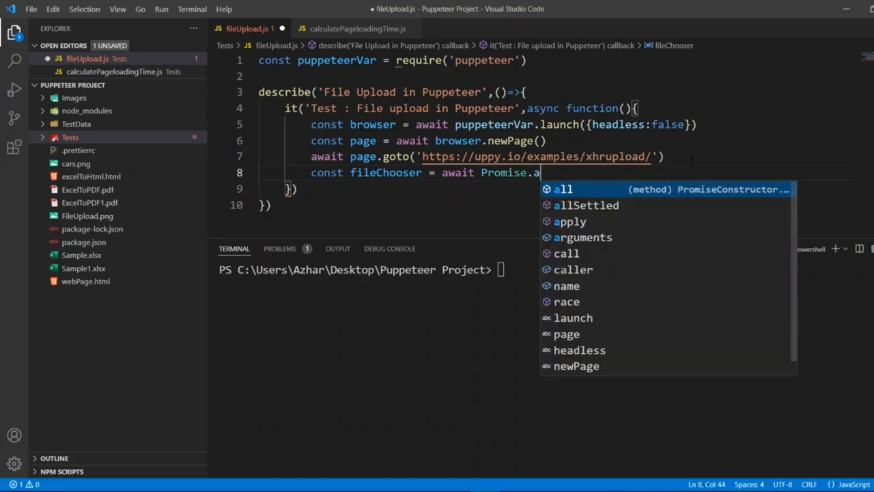
type("ll")
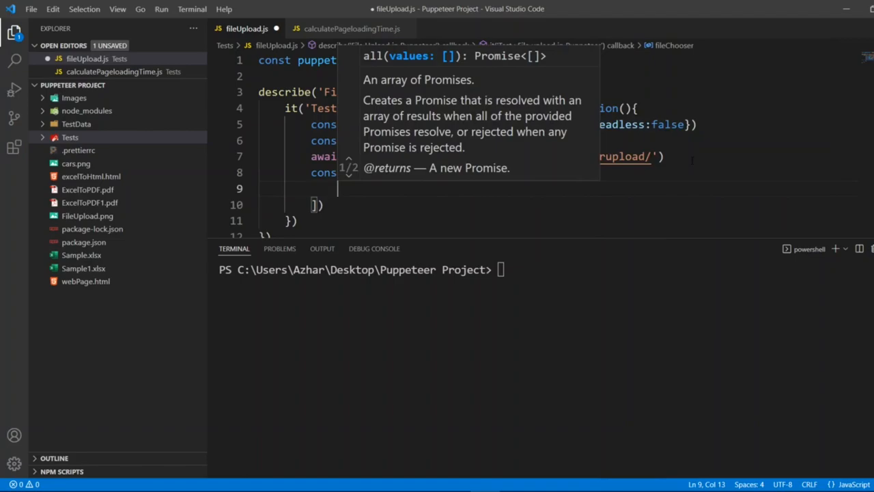
type("page.")
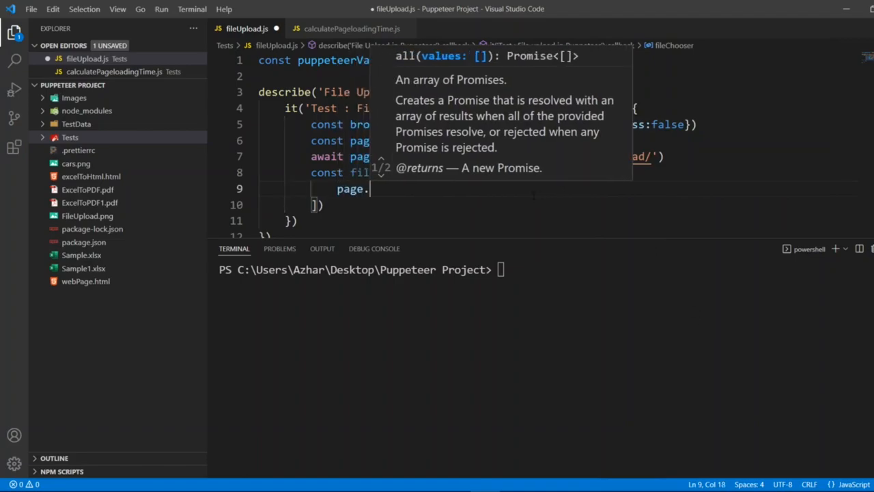
type("wait")
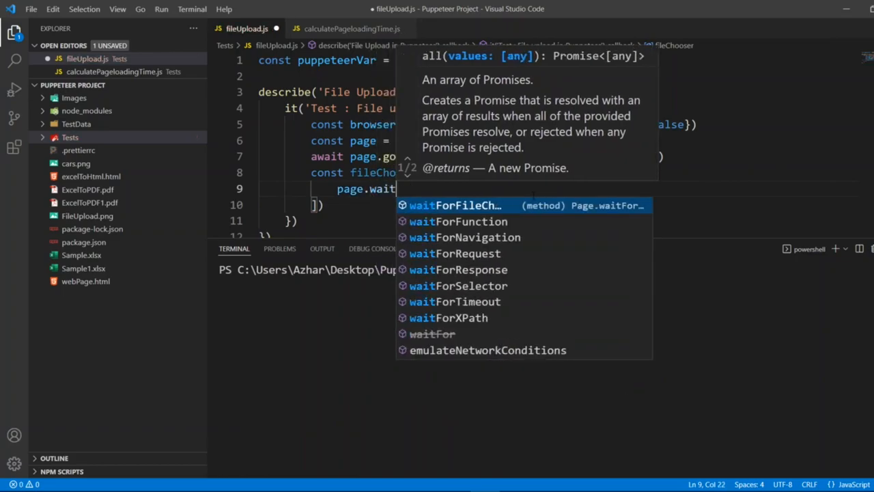
mouse_move(497, 210)
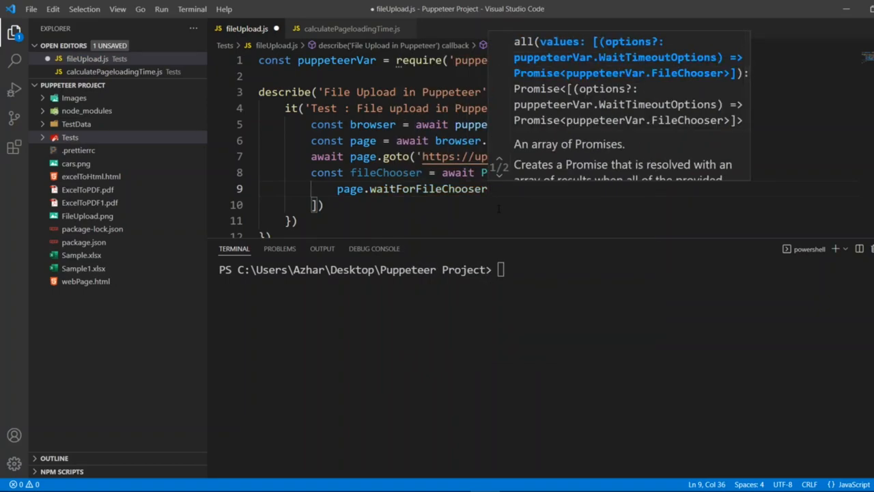
type("()")
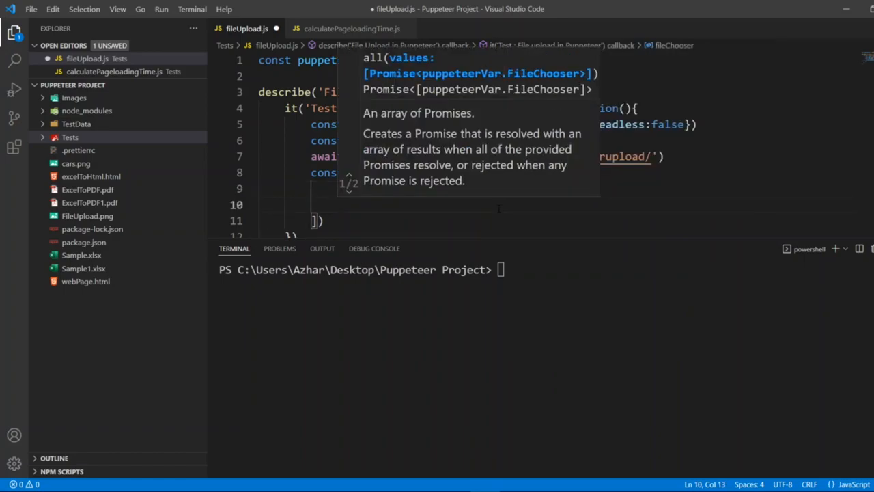
type("page.")
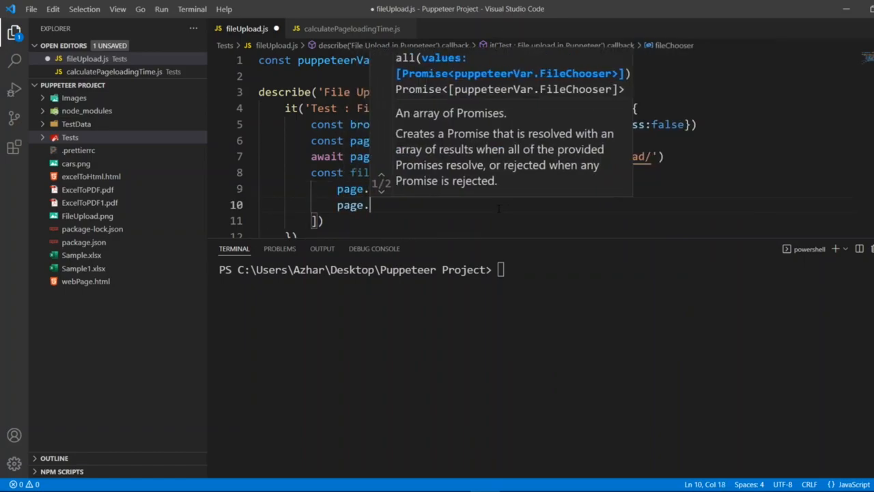
type("click('.uppy-FileInput-btn']');")
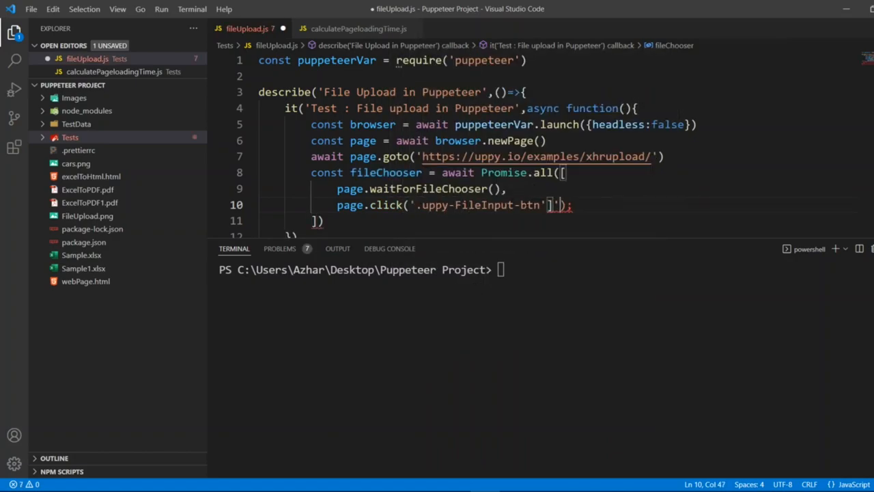
key("Backspace")
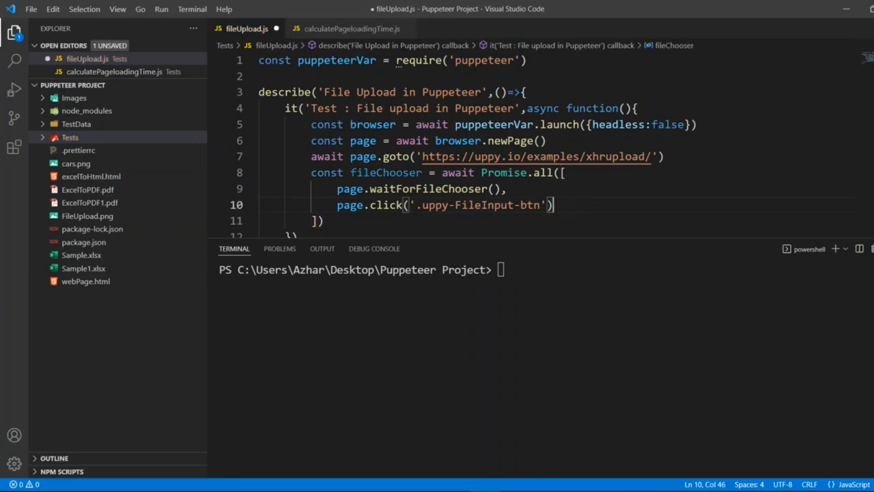
key("ctrl+s")
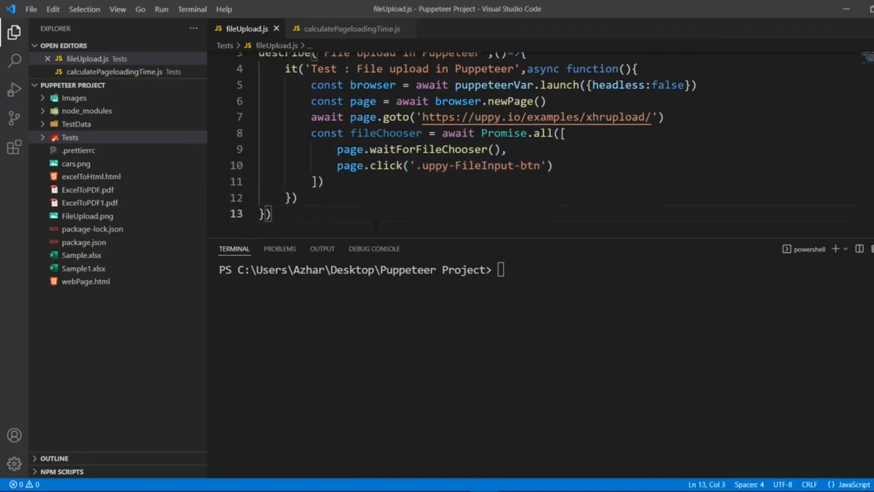
key("Enter")
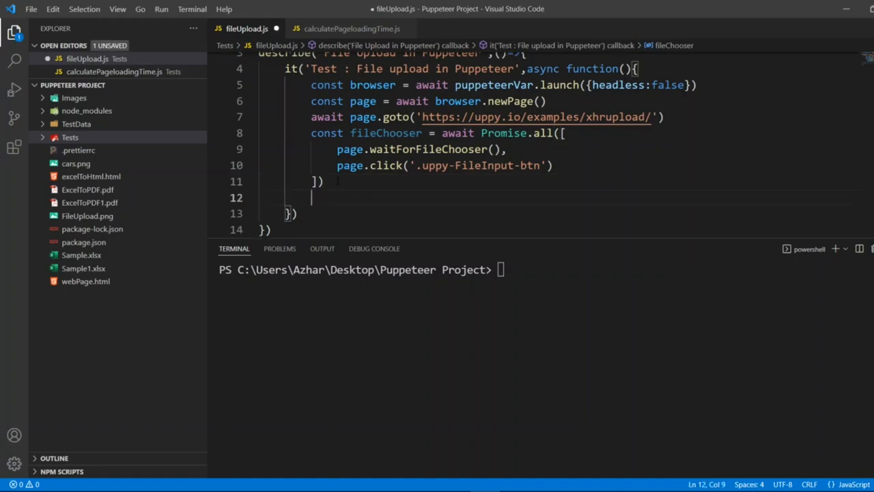
type("await")
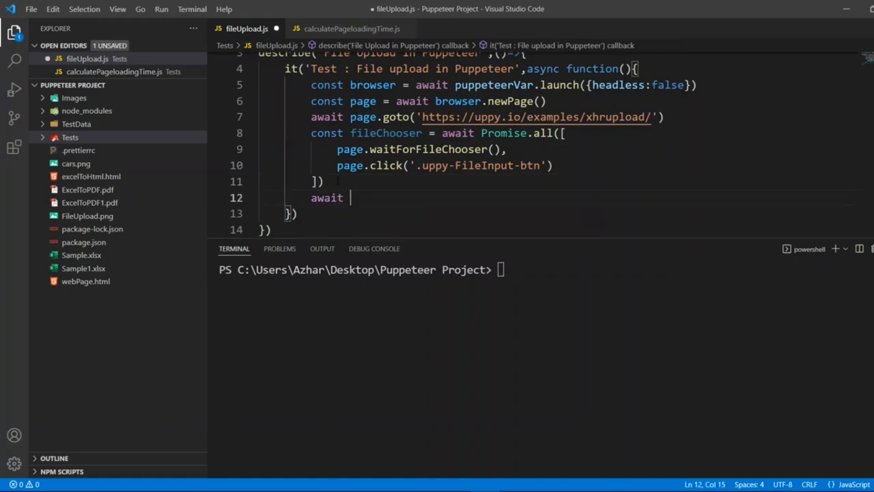
type("fi")
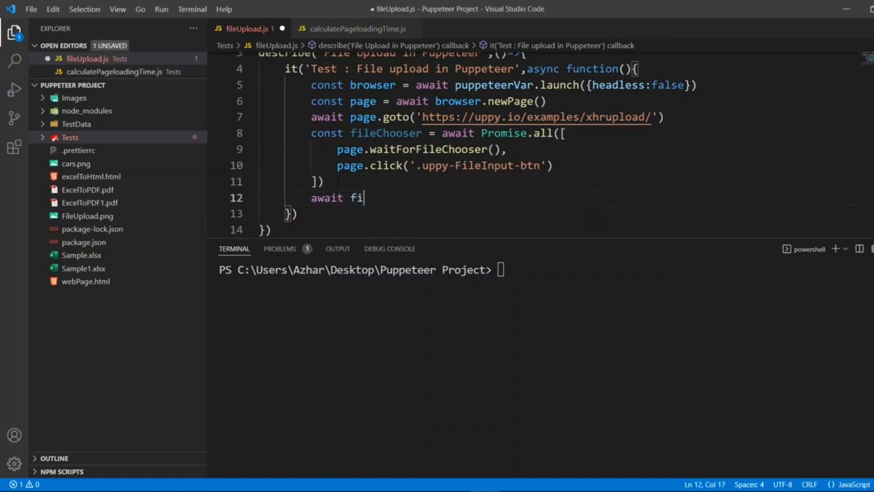
type("leChooser.")
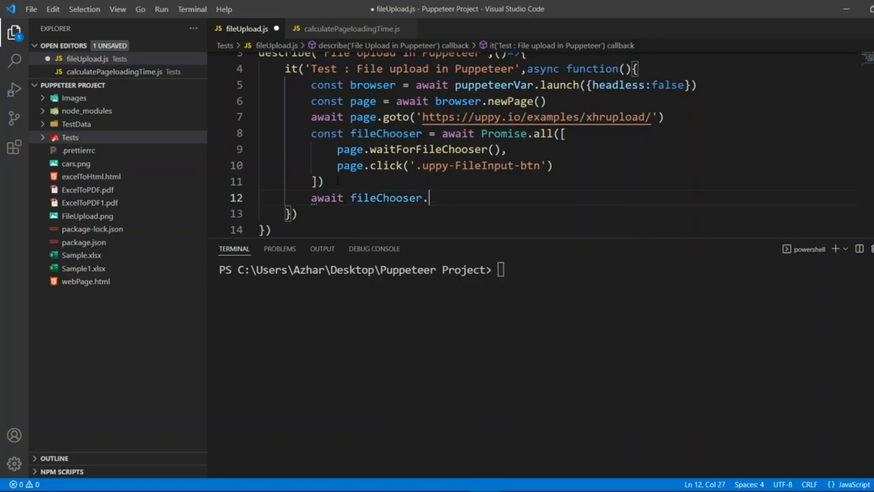
type("acc")
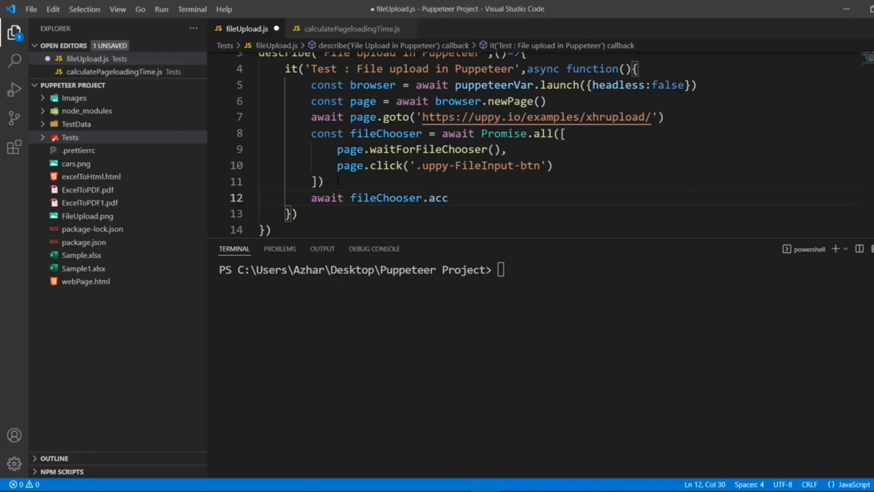
type("ept")
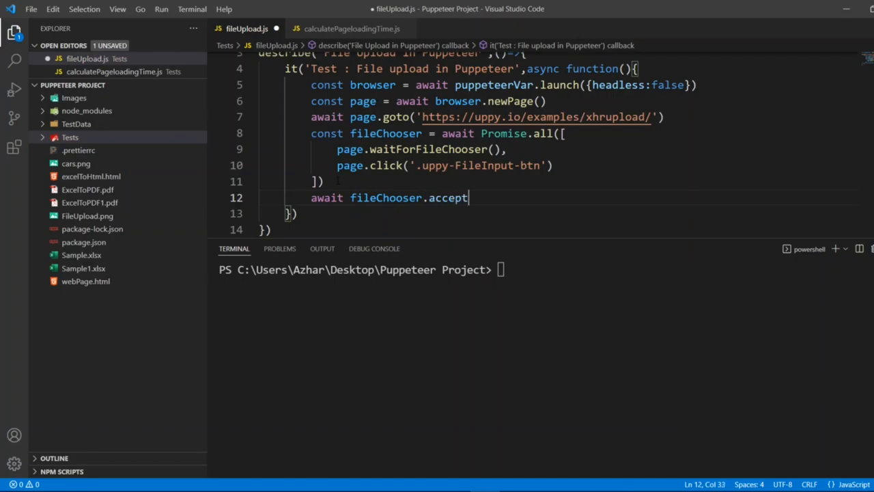
type("()")
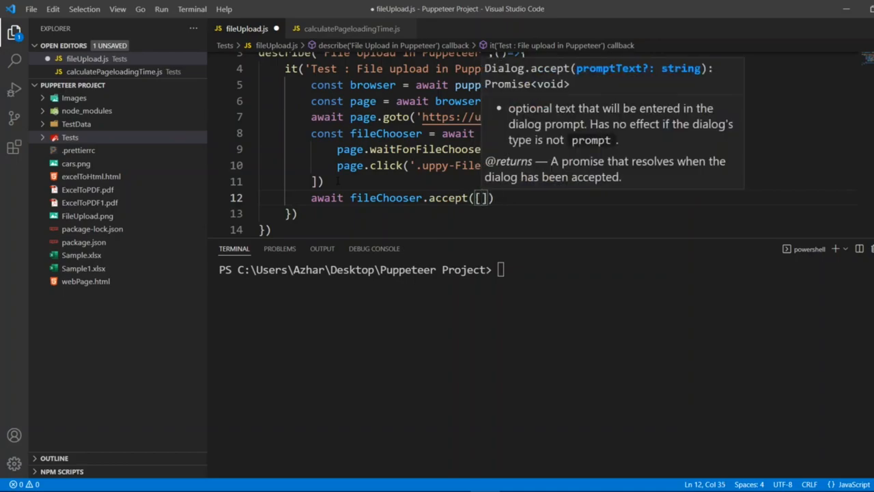
type("'")
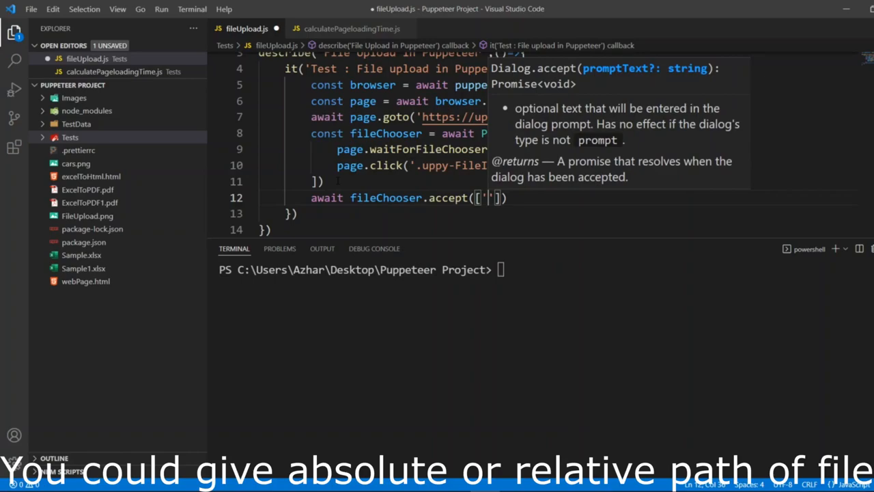
type("FileUpload.png")
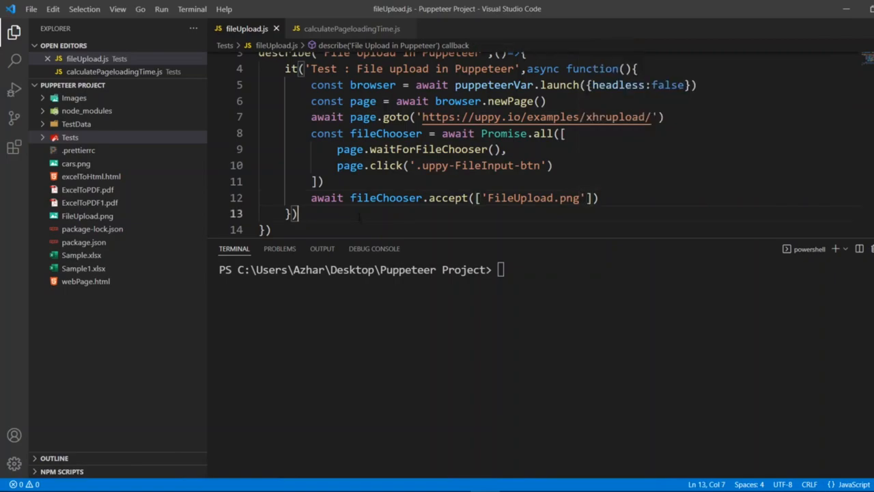
type("a")
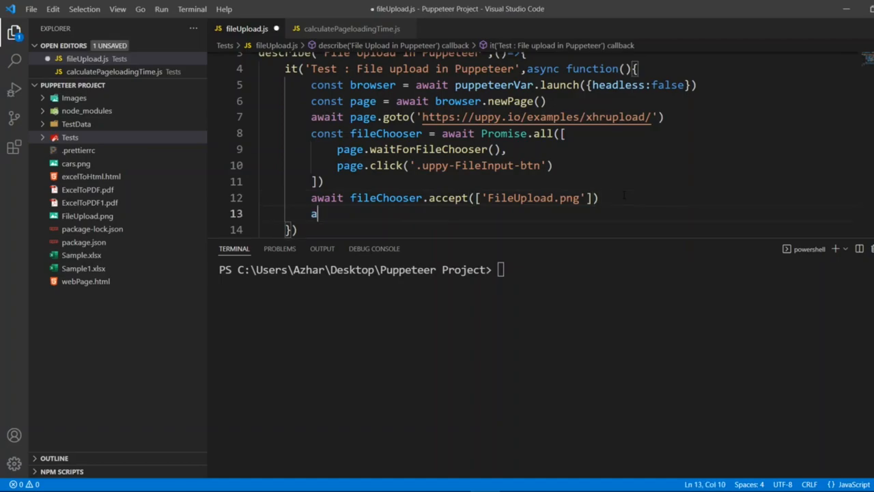
type("wait br")
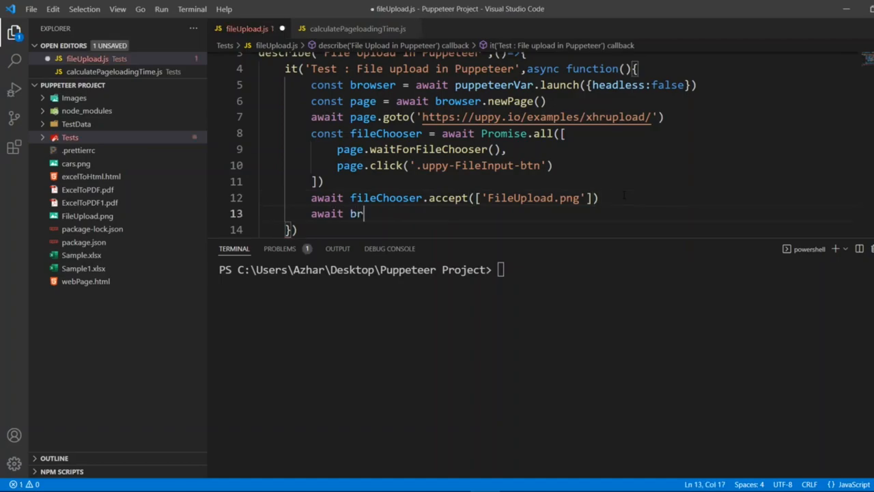
type("owse")
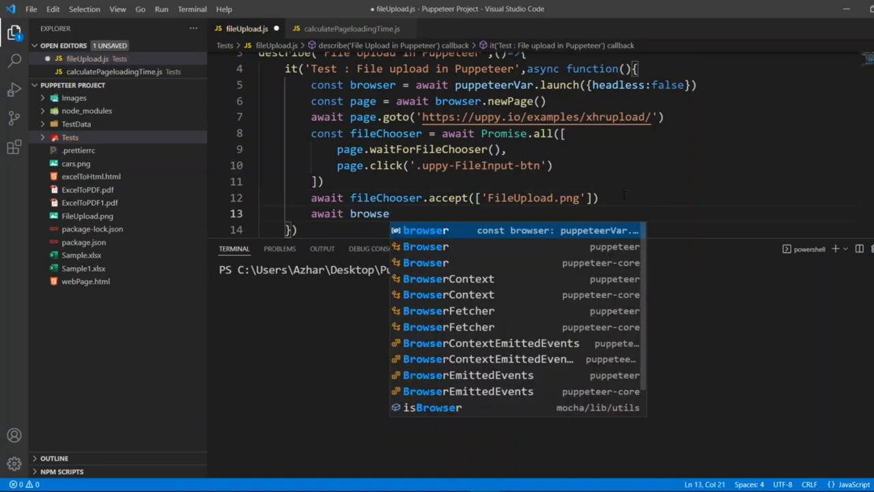
type("r.close();")
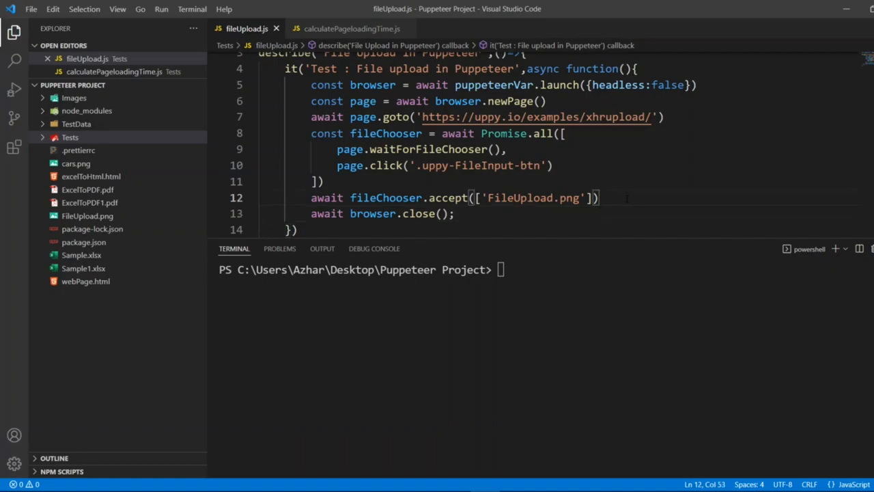
type("a")
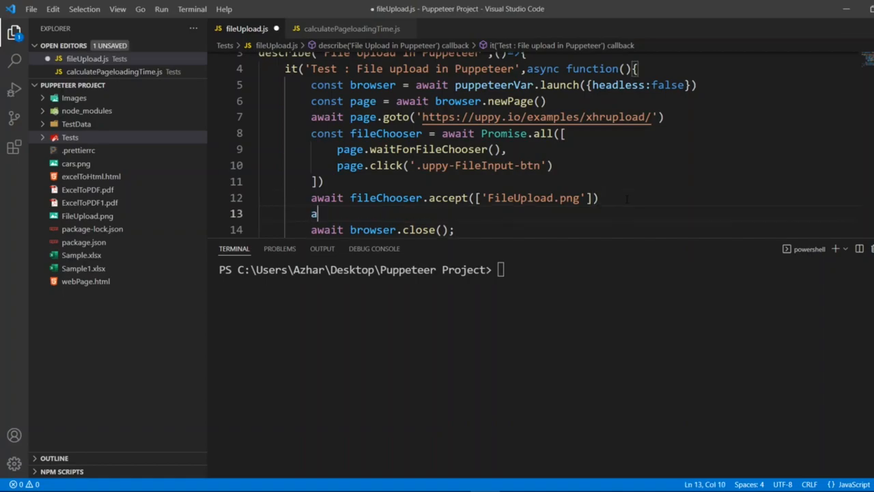
type("wait")
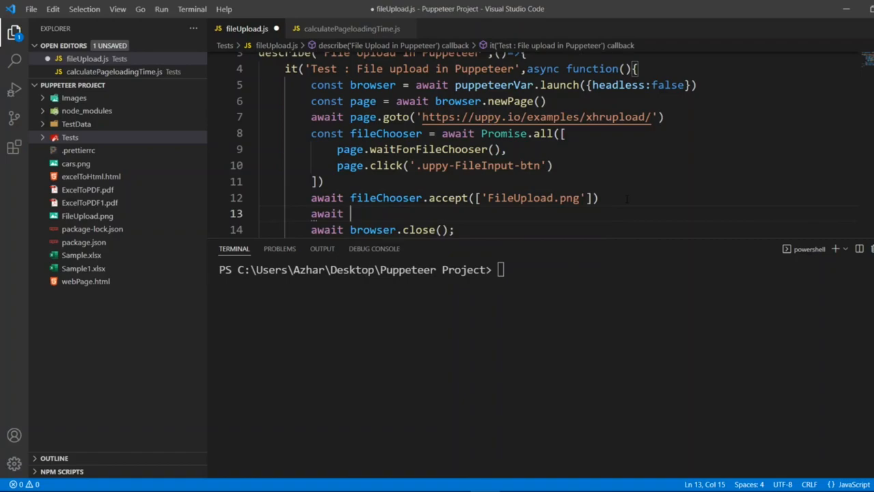
type("page.waitForTimeout(")
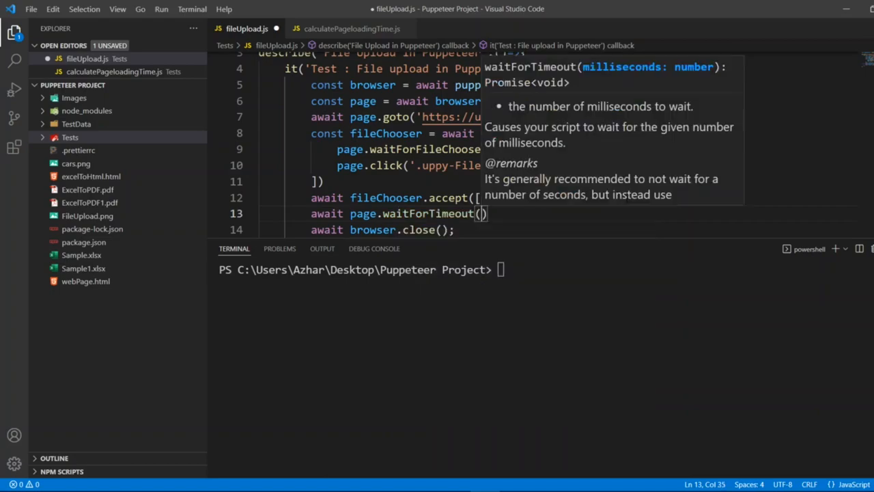
type("3000")
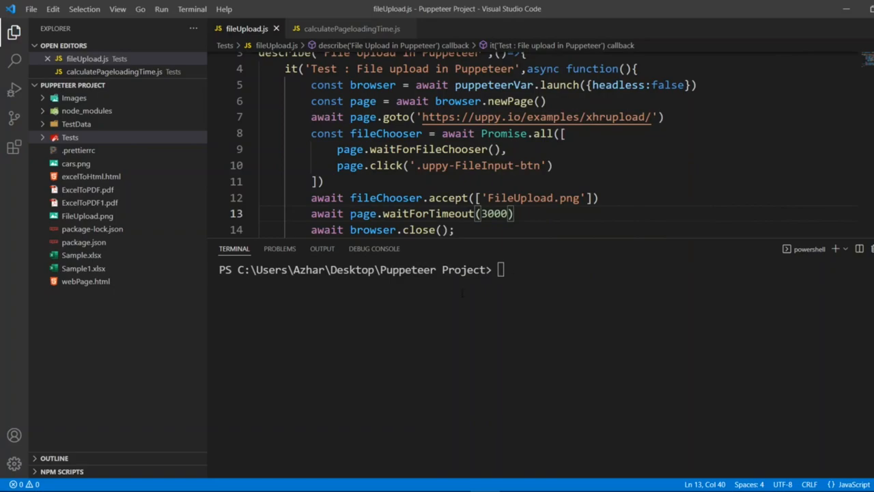
left_click(70, 137)
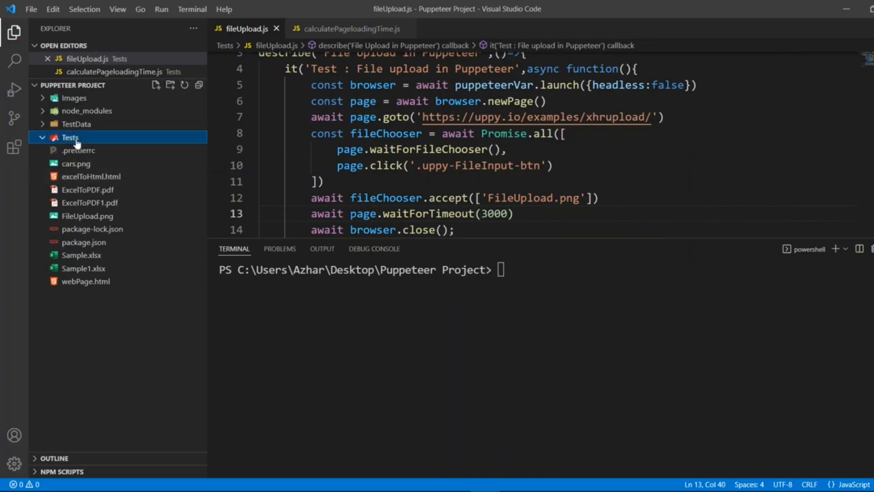
left_click(70, 137)
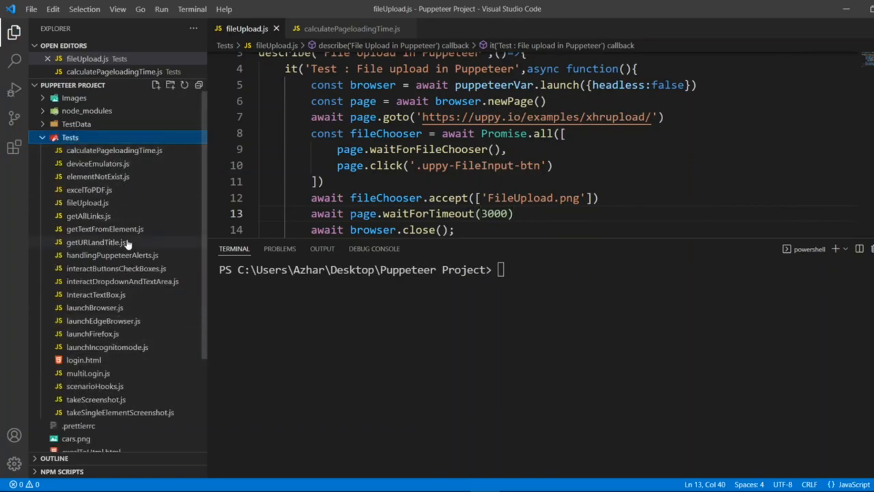
left_click(88, 202)
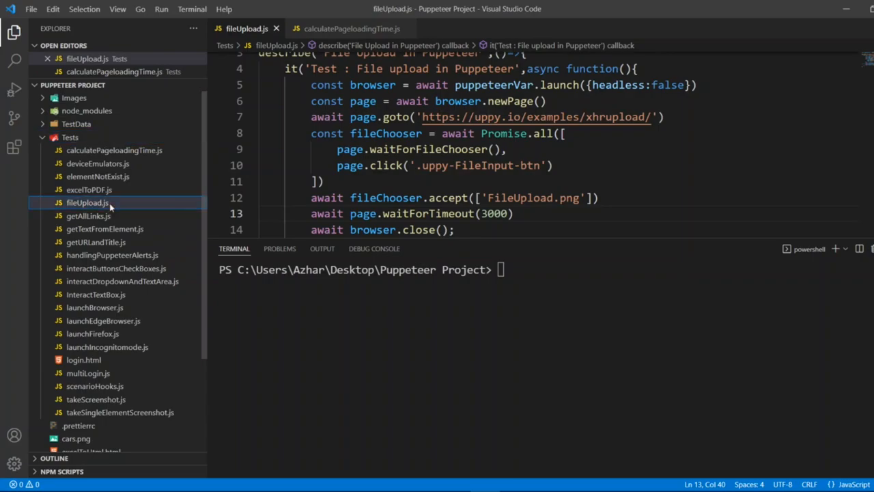
right_click(88, 202)
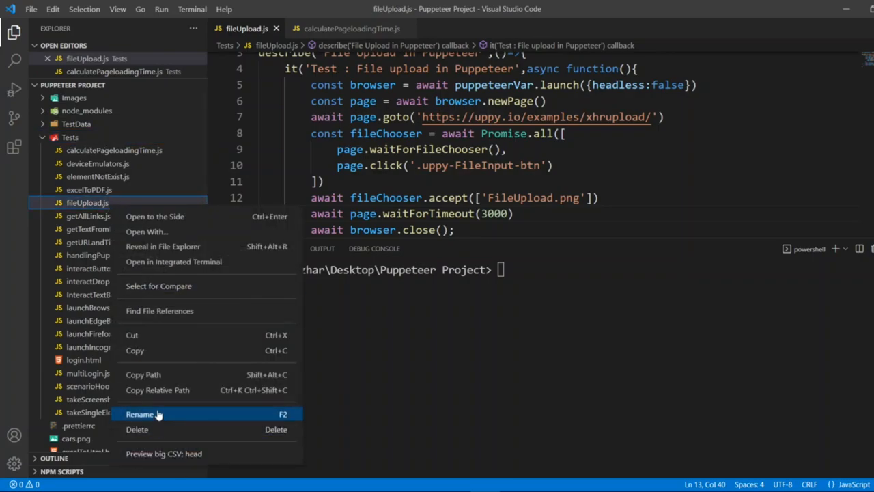
left_click(140, 414)
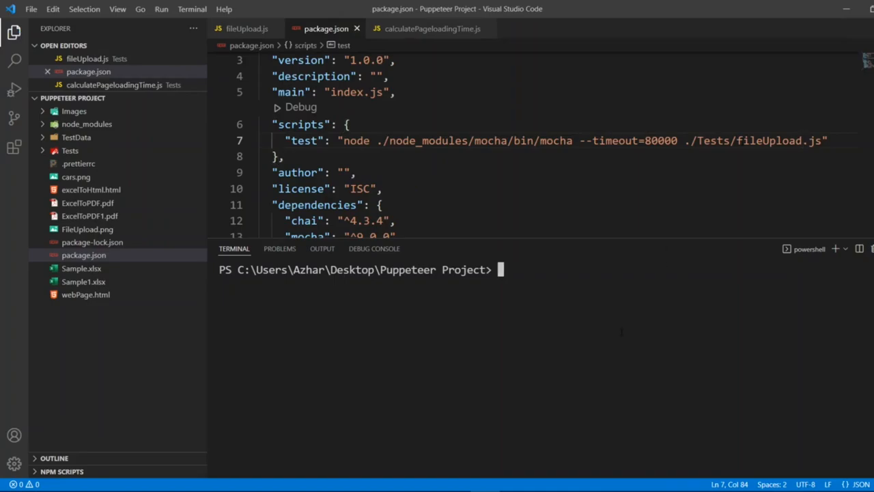
left_click(246, 28)
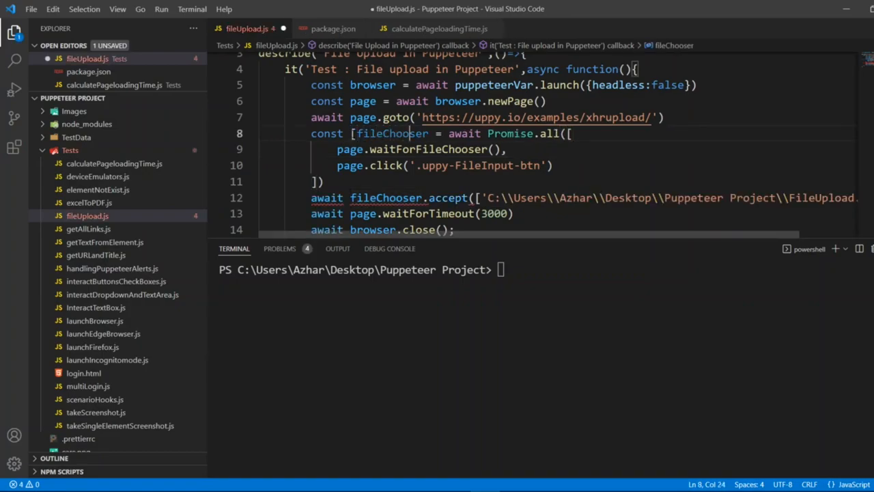
double_click(393, 134)
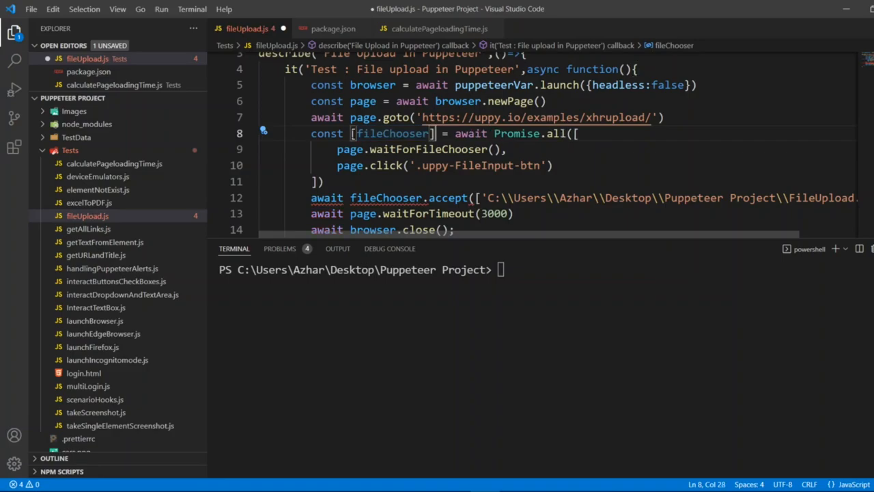
key("ctrl+s")
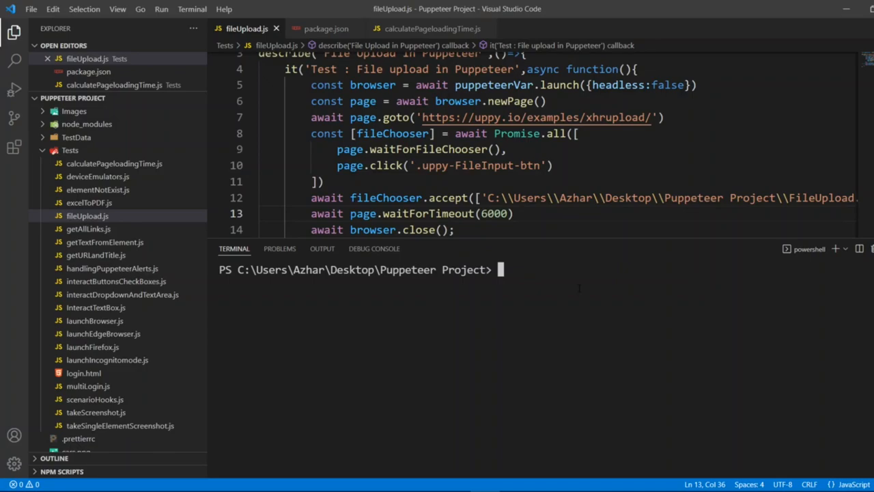
type("npm test")
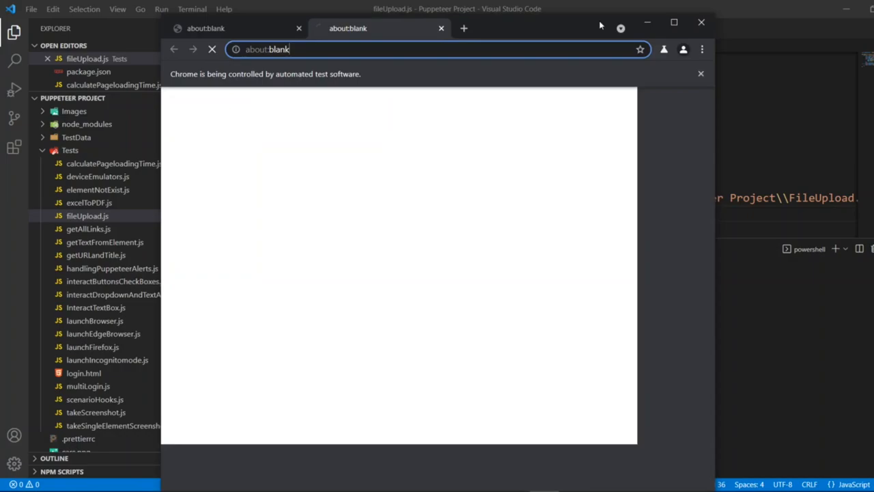
type("https://uppy.io/examples/xhrupload/")
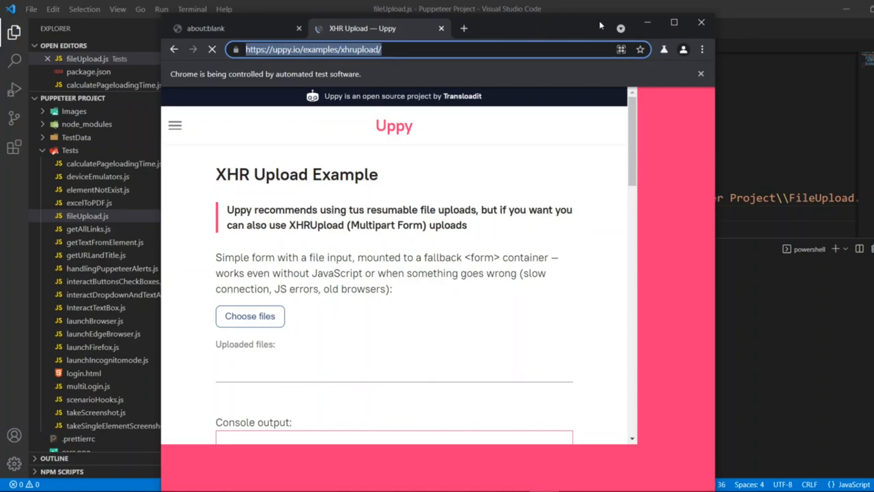
left_click(250, 315)
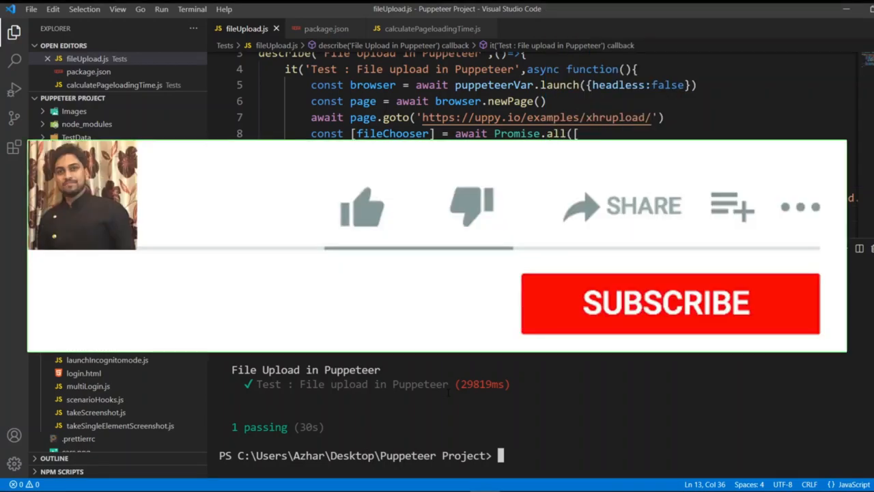
Review the mocha terminal output showing 'File upload in Puppeteer' passing, 1 passing in 30s.
left_click(362, 207)
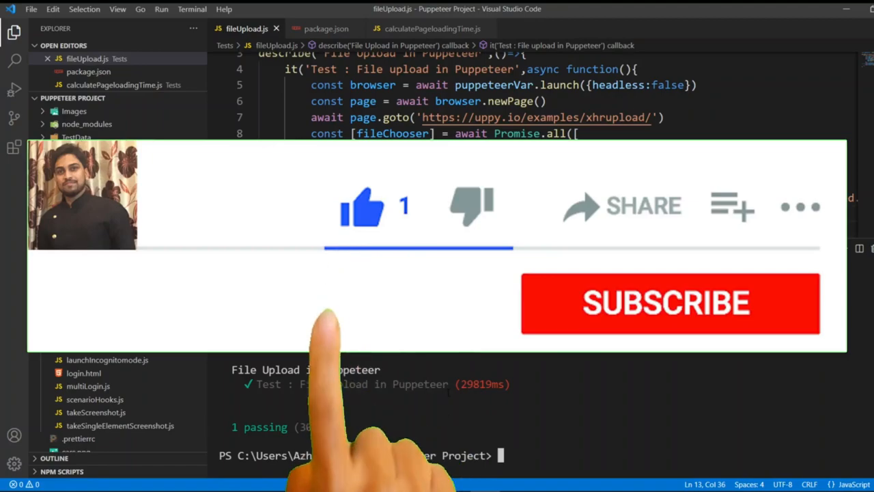
left_click(669, 303)
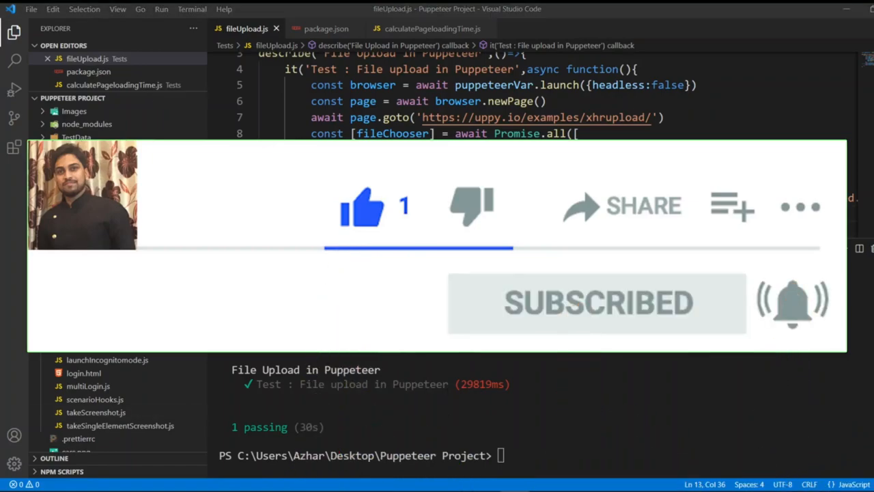